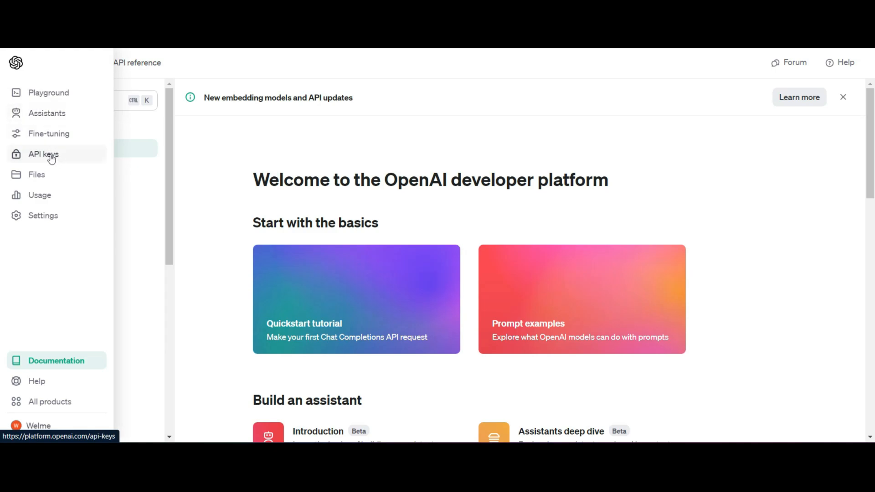
# Create a new secret API key named 'Zapier Integrations', then go to organization settings
pyautogui.click(43, 154)
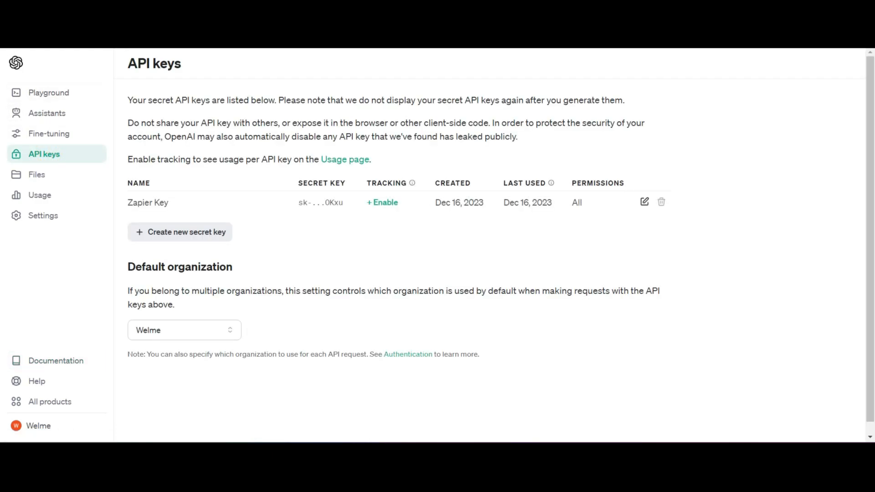
pyautogui.click(179, 232)
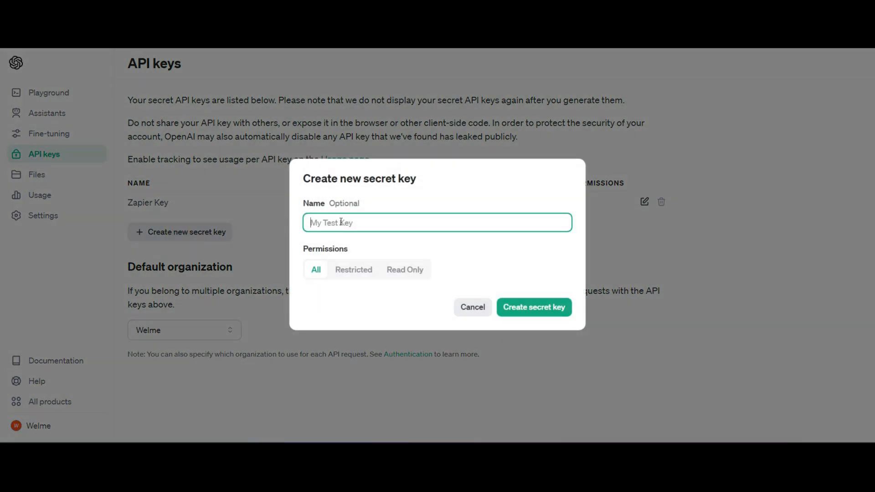
pyautogui.write('Zap')
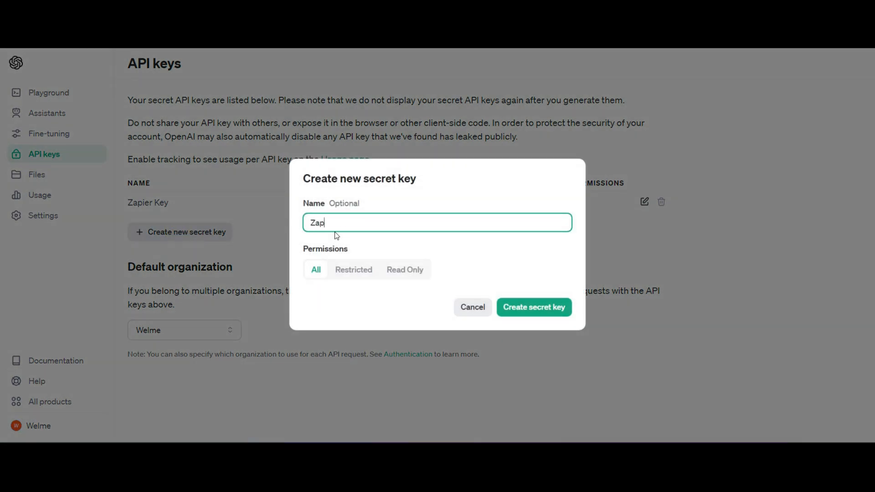
pyautogui.write('ier Integratio')
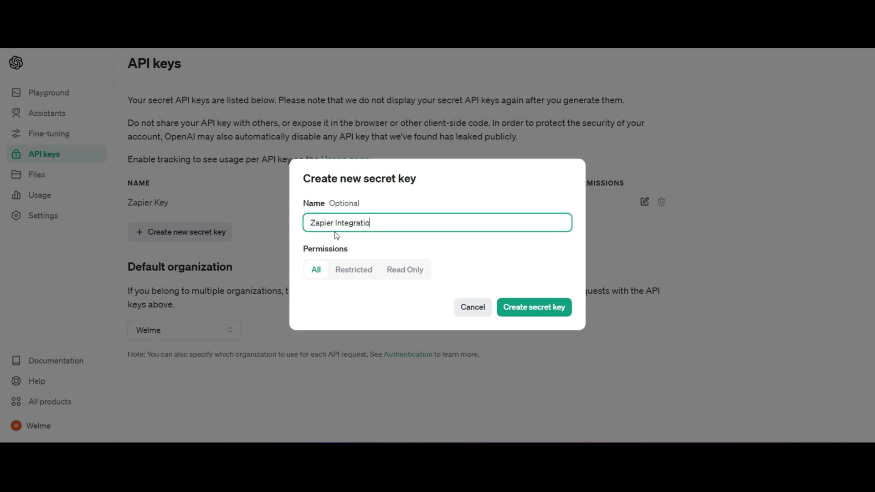
pyautogui.click(534, 307)
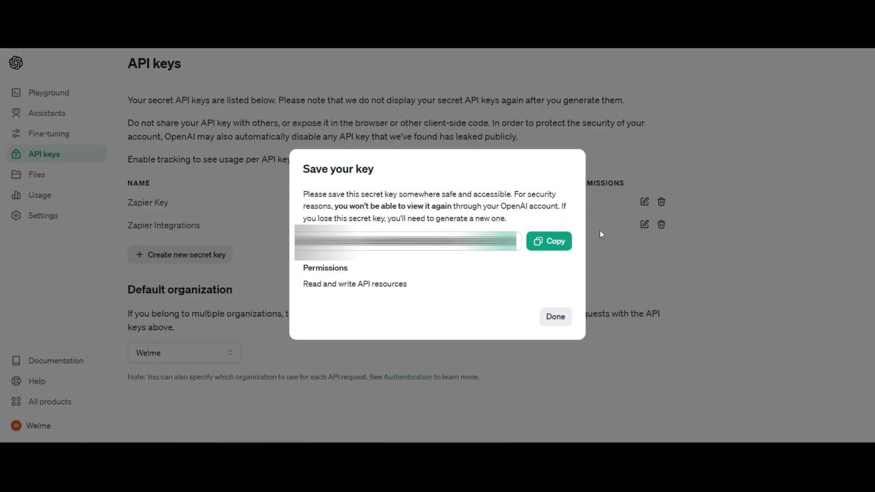
pyautogui.click(555, 316)
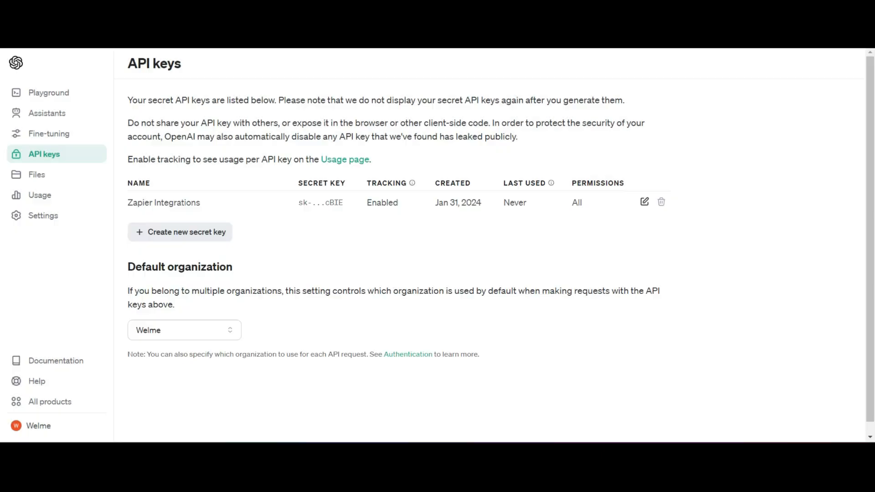
pyautogui.click(42, 216)
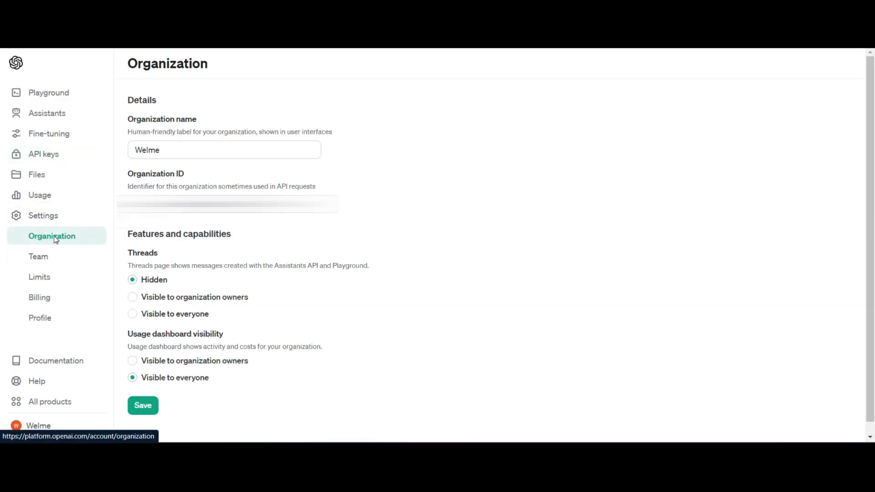
pyautogui.moveTo(415, 234)
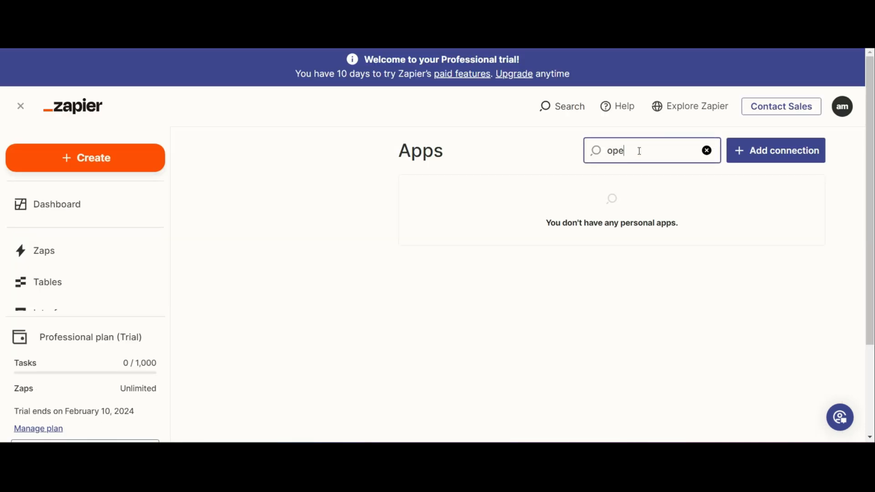
# Find the OpenAI app, submit the API key and organization ID, and authorize the connection
pyautogui.write('nai')
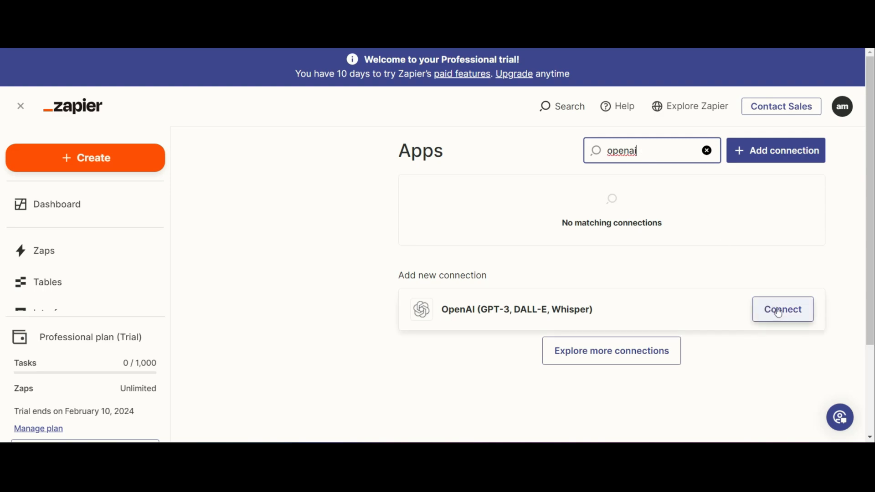
pyautogui.click(782, 309)
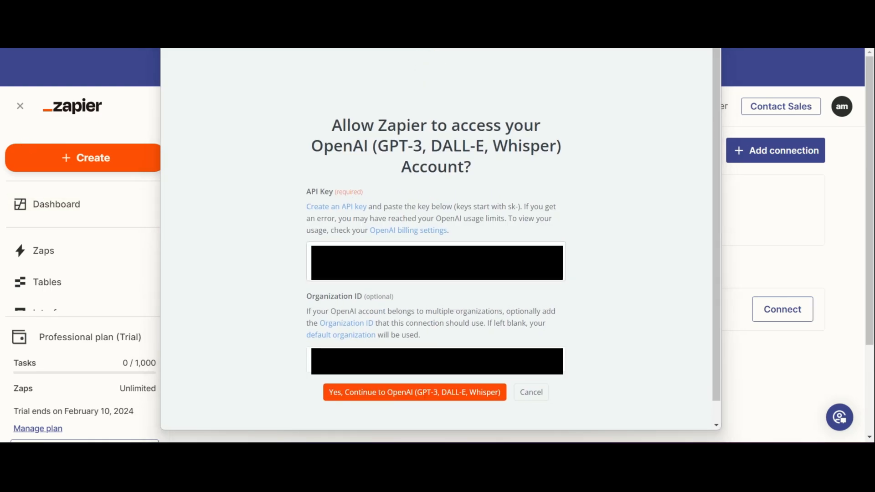
pyautogui.moveTo(421, 221)
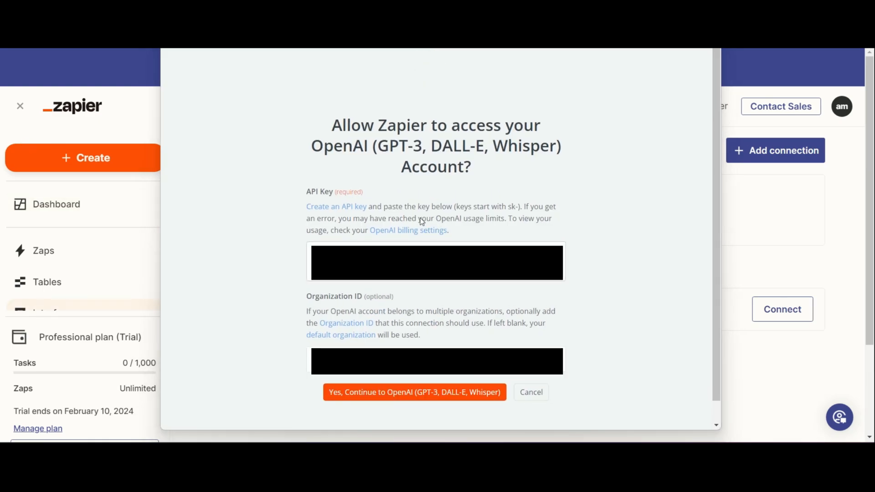
pyautogui.moveTo(335, 207)
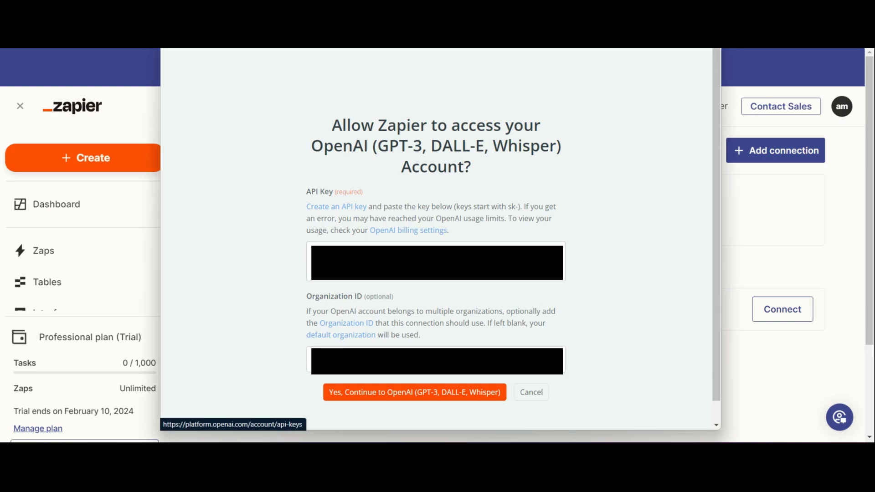
pyautogui.moveTo(428, 404)
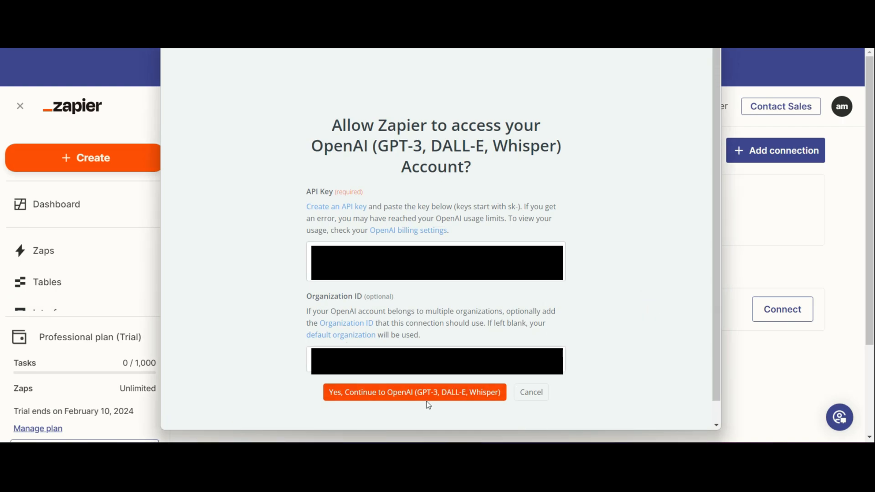
pyautogui.moveTo(413, 395)
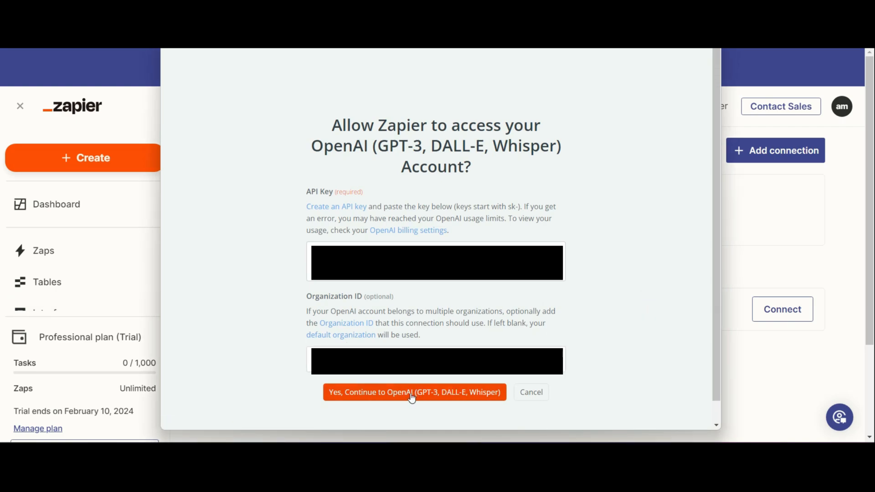
pyautogui.click(414, 392)
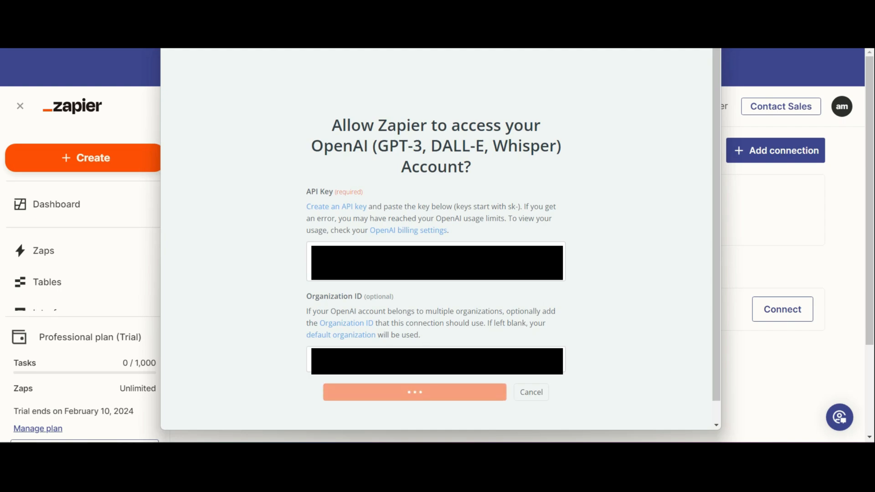
pyautogui.click(531, 392)
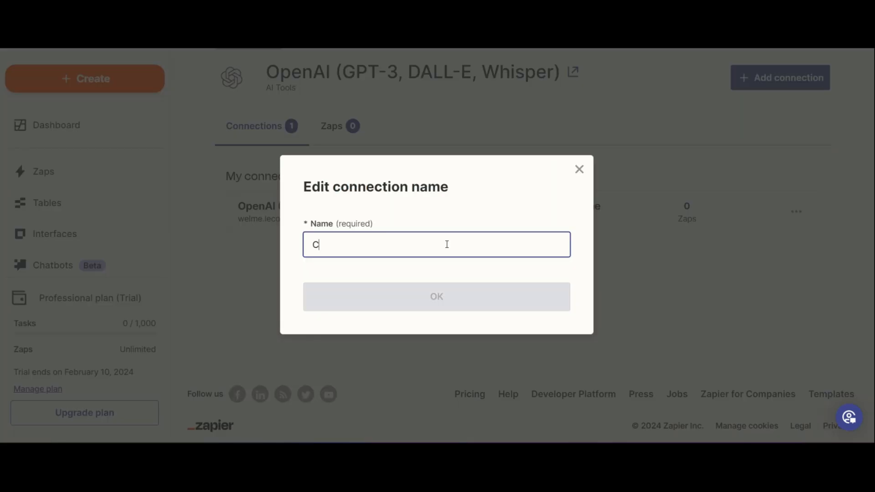
# Rename the connection to 'ChatGPT Integration' and run its connection test successfully
pyautogui.write('hatGPT Inte')
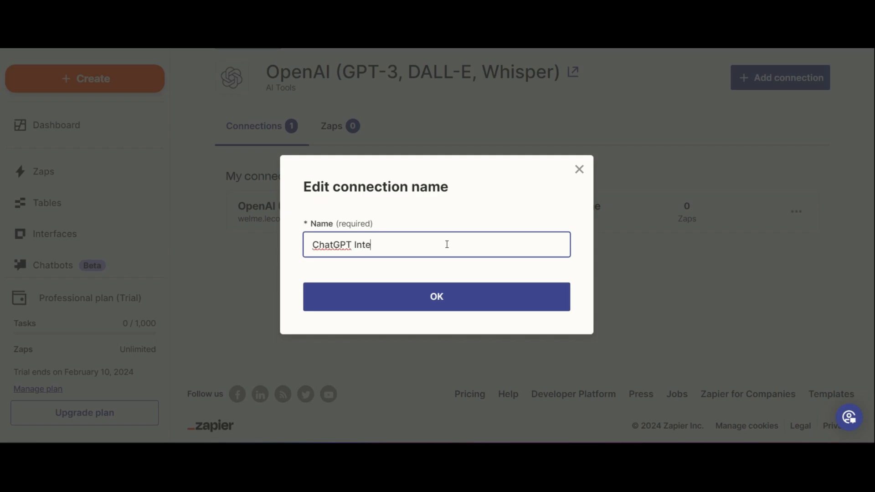
pyautogui.write('gration')
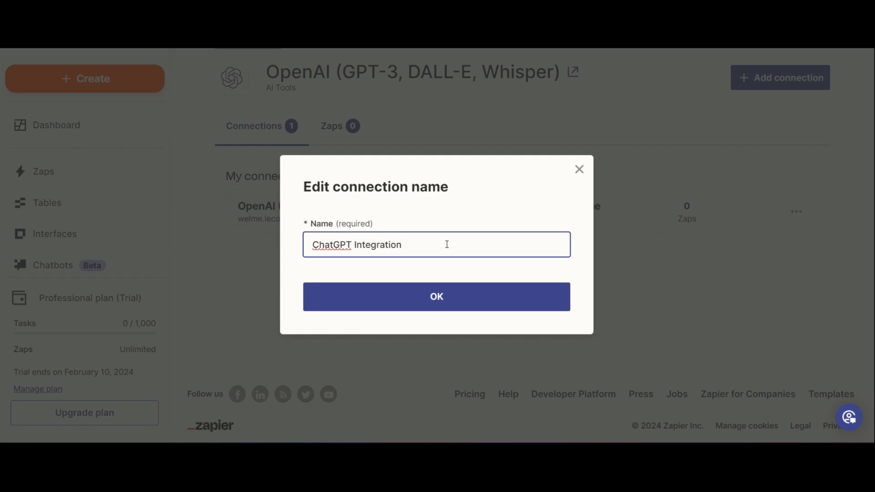
pyautogui.click(436, 297)
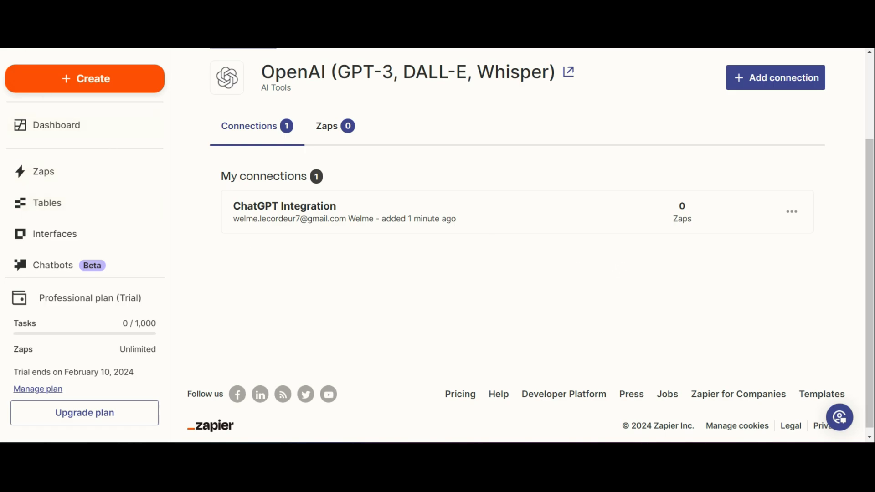
pyautogui.click(791, 211)
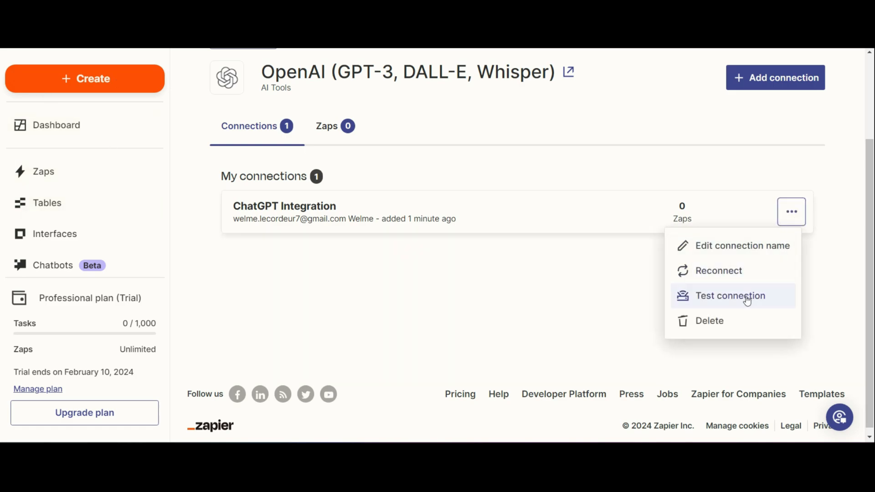
pyautogui.click(730, 295)
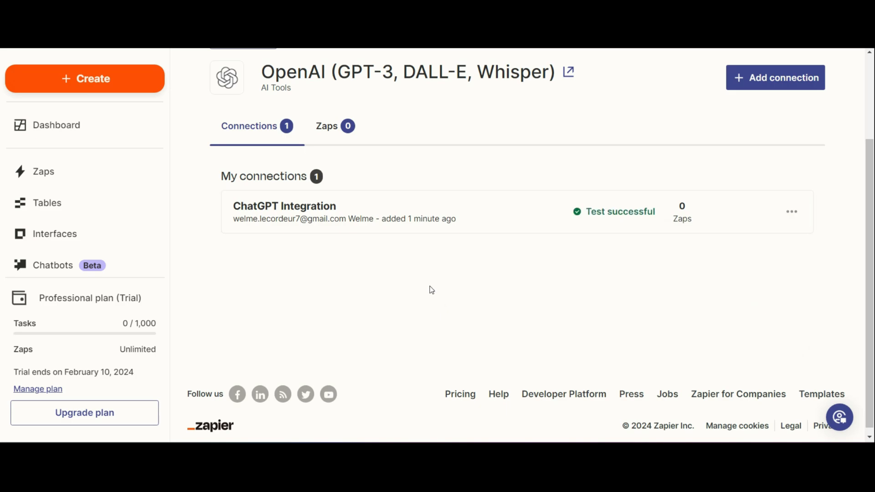
pyautogui.moveTo(21, 53)
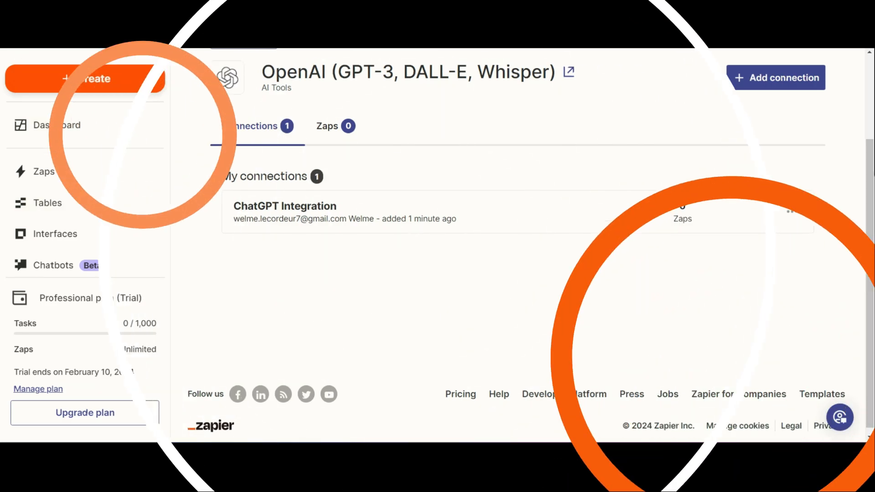
pyautogui.click(40, 297)
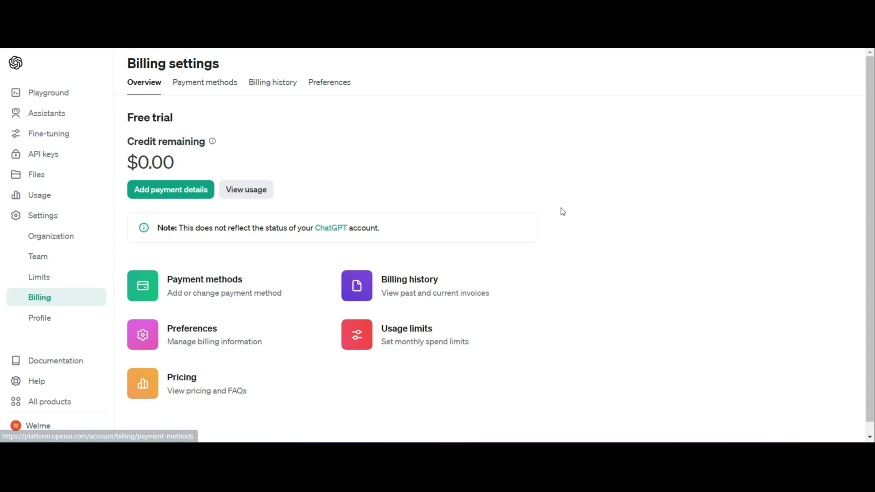
# Review the OpenAI pricing page from GPT-3.5 Turbo and Assistants API down to fine-tuning models
pyautogui.click(182, 377)
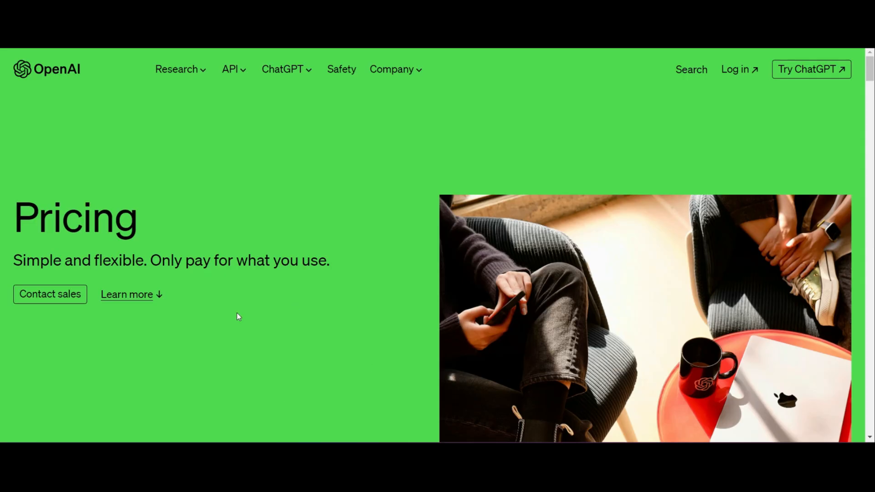
pyautogui.scroll(-3)
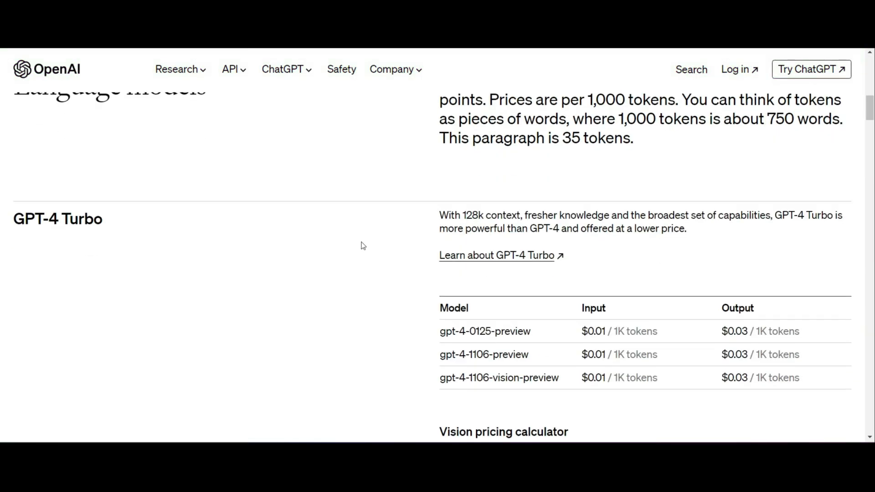
pyautogui.scroll(-3)
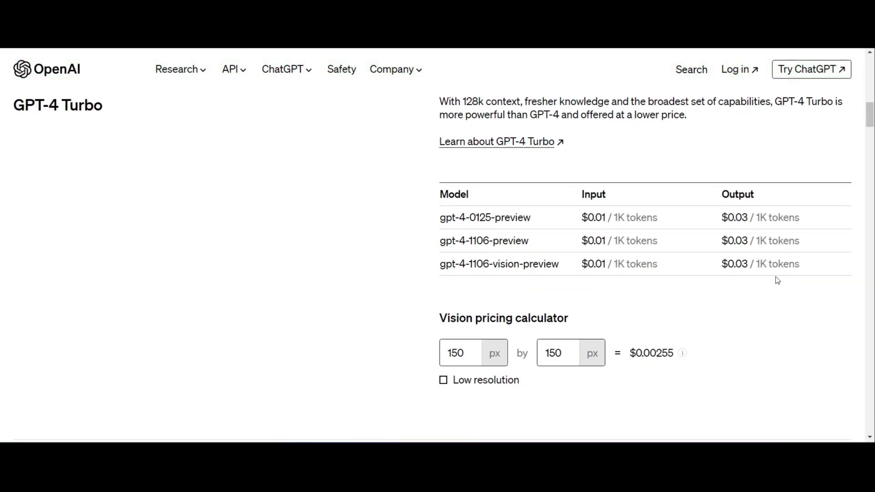
pyautogui.moveTo(614, 220)
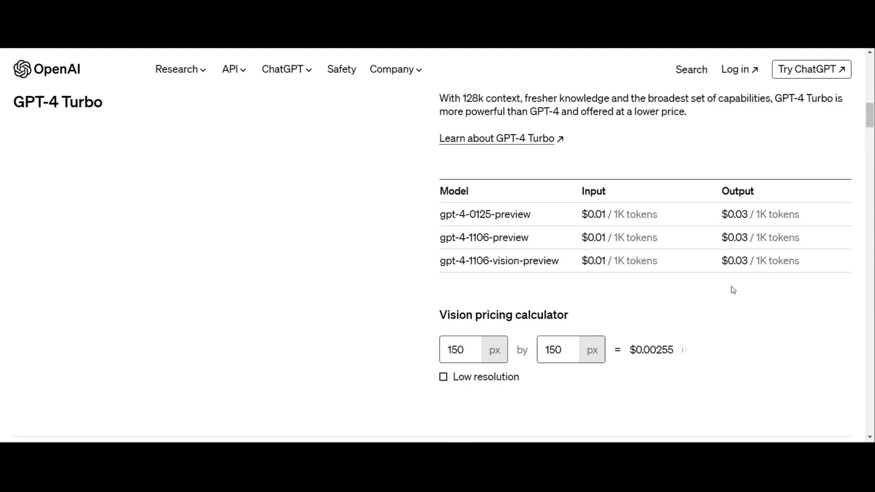
pyautogui.scroll(-3)
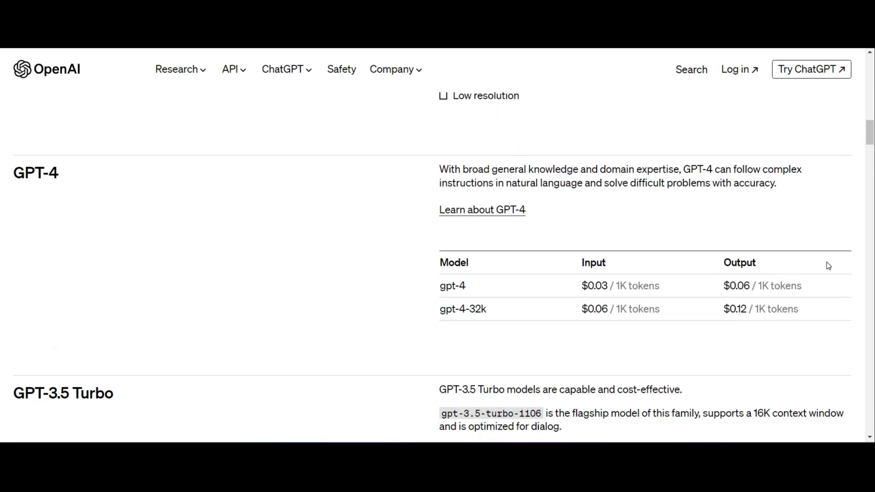
pyautogui.scroll(-3)
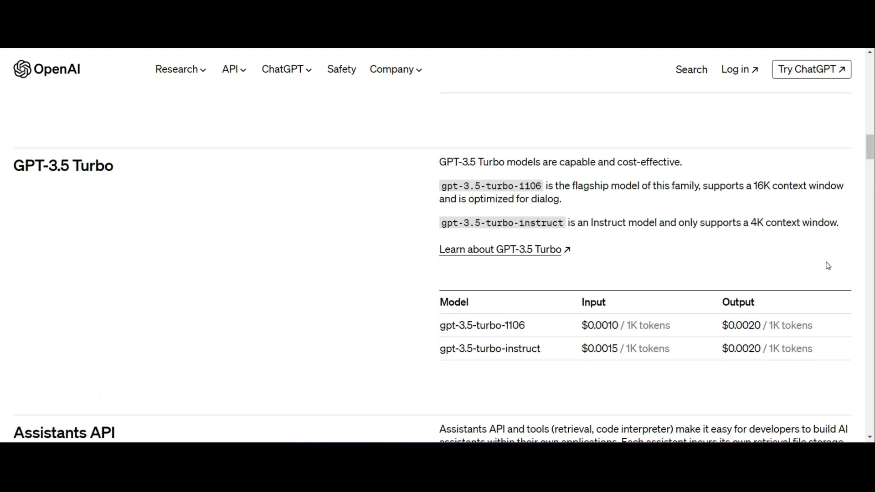
pyautogui.scroll(-3)
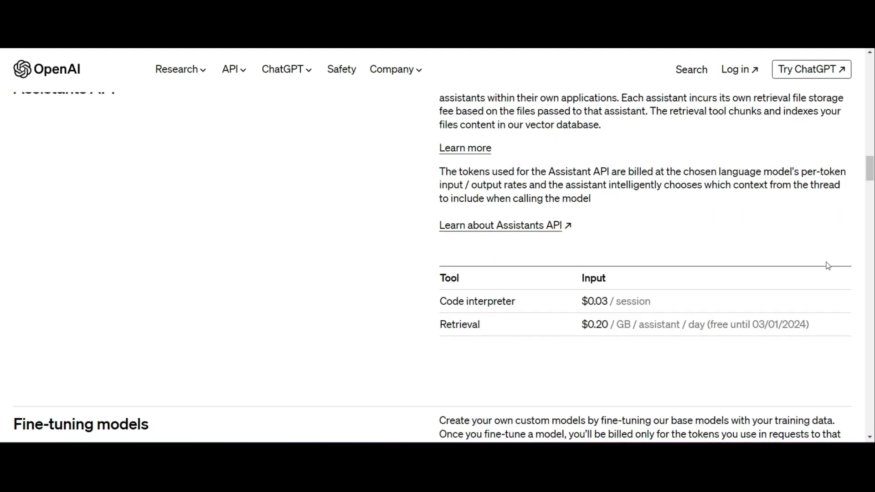
pyautogui.scroll(-3)
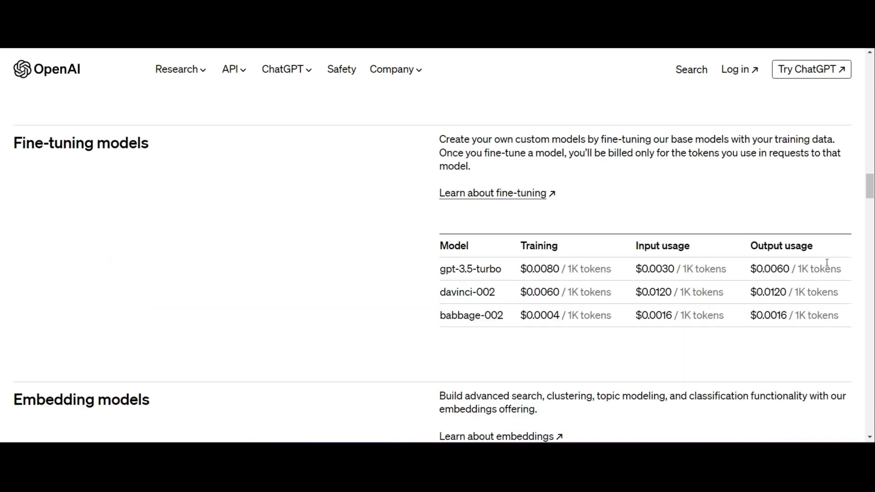
pyautogui.moveTo(195, 241)
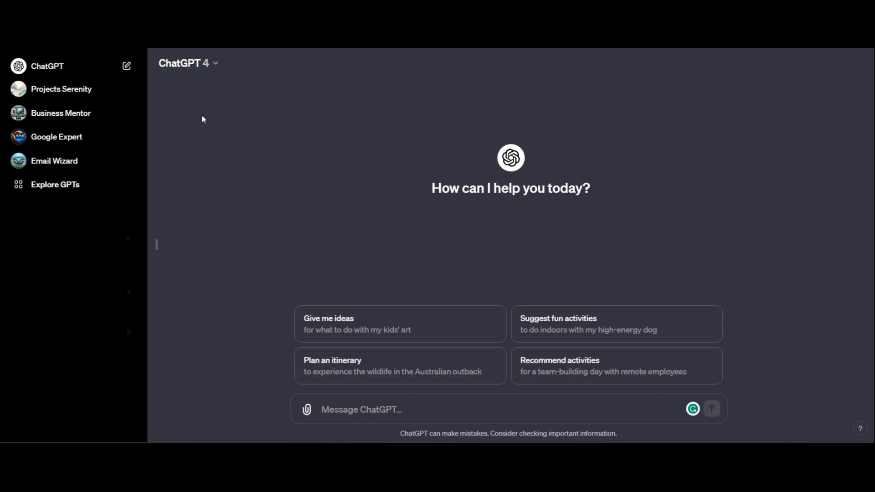
pyautogui.moveTo(227, 171)
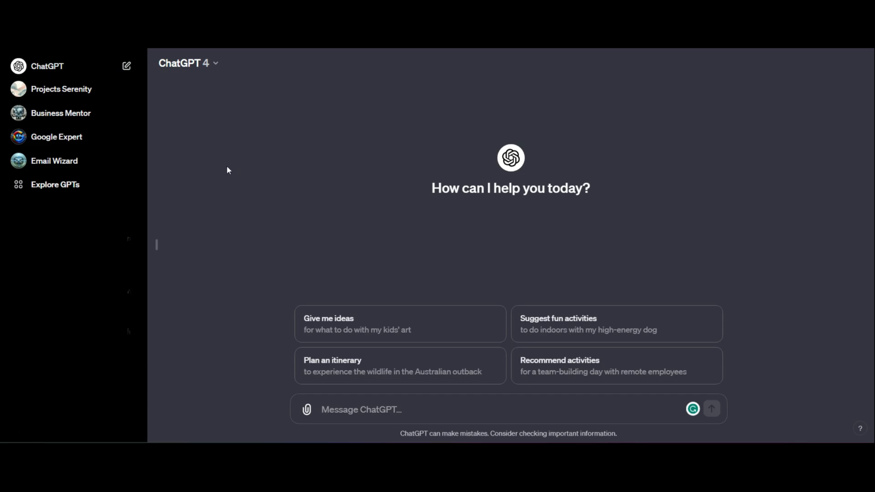
pyautogui.moveTo(184, 189)
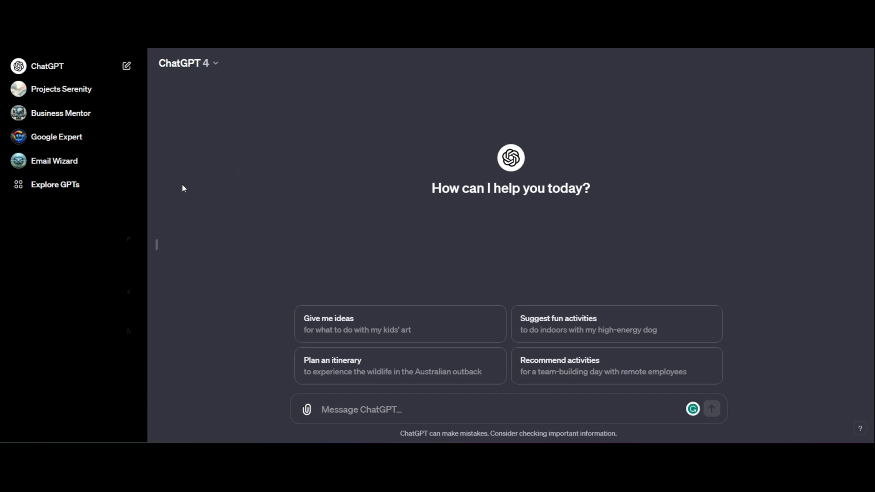
pyautogui.moveTo(173, 191)
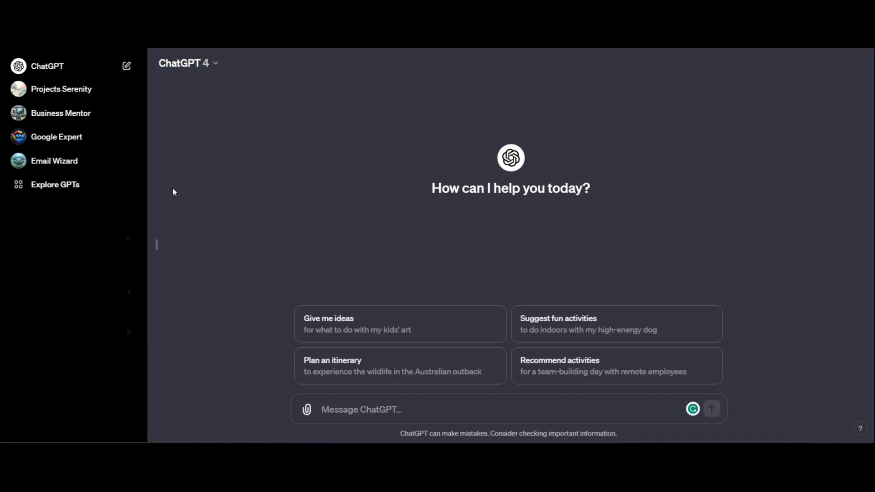
pyautogui.moveTo(24, 129)
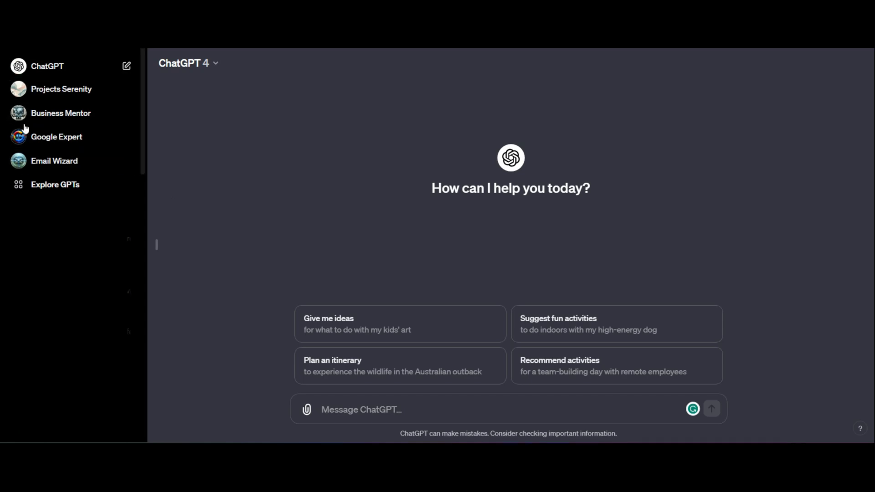
# Go to My GPTs, start a new GPT draft on Configure, then return to the My GPTs list
pyautogui.click(55, 184)
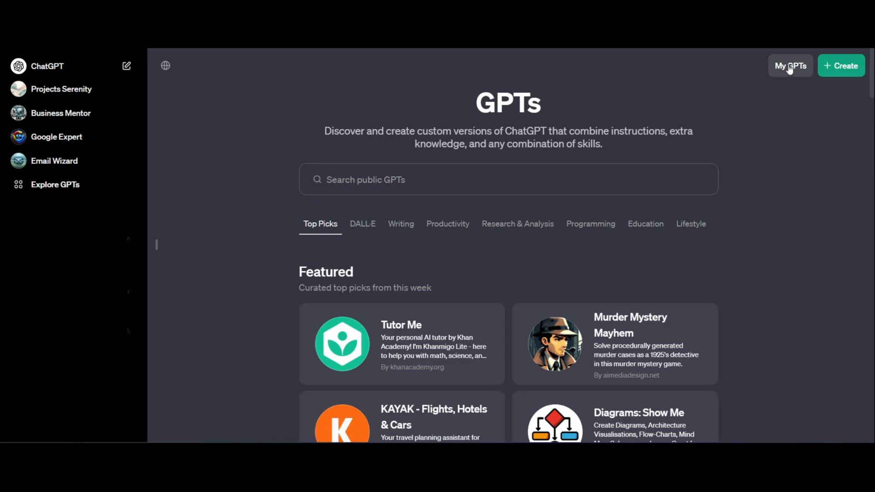
pyautogui.click(790, 66)
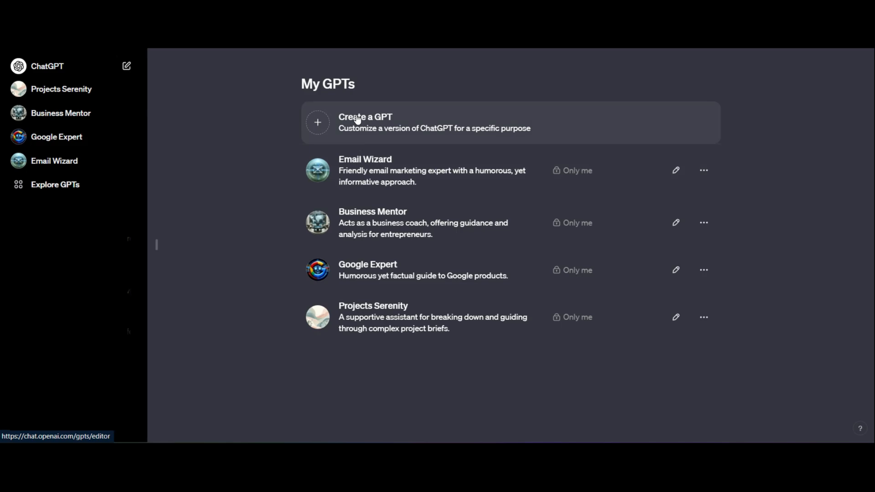
pyautogui.click(355, 119)
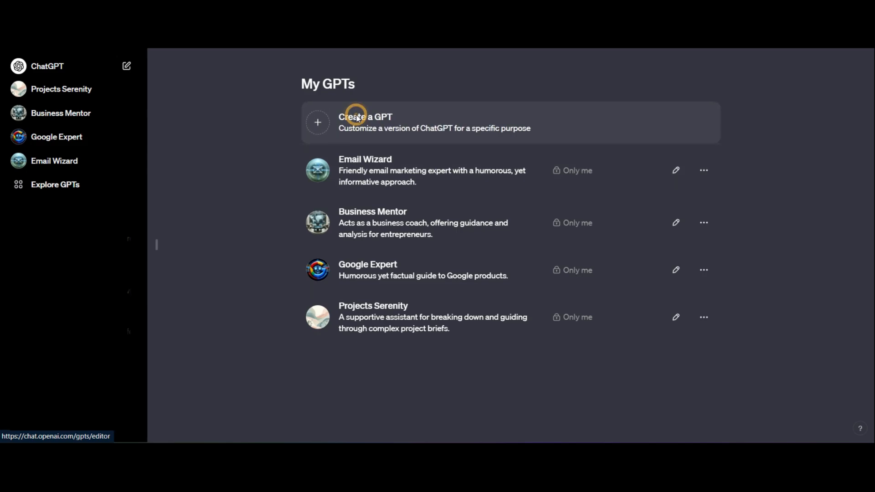
pyautogui.click(365, 122)
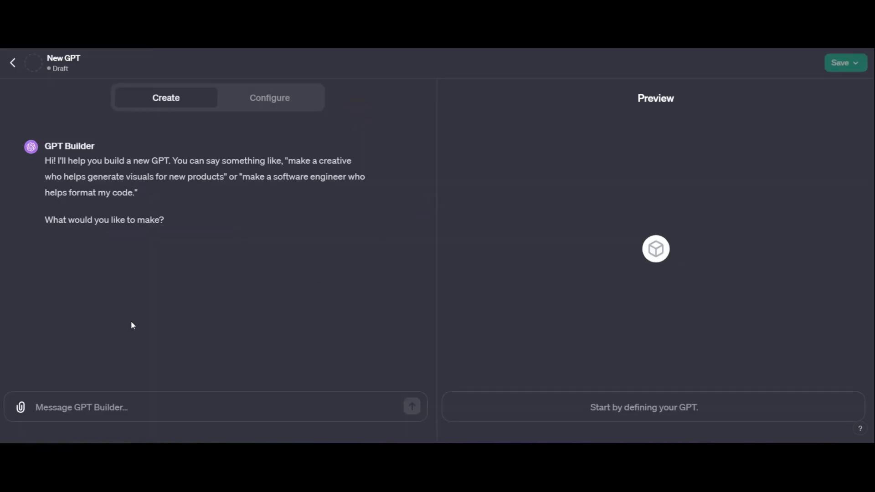
pyautogui.moveTo(191, 295)
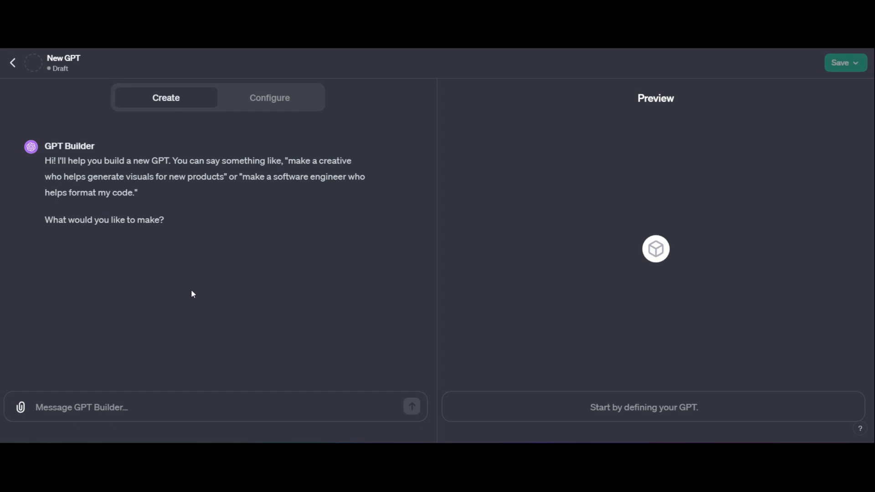
pyautogui.click(270, 98)
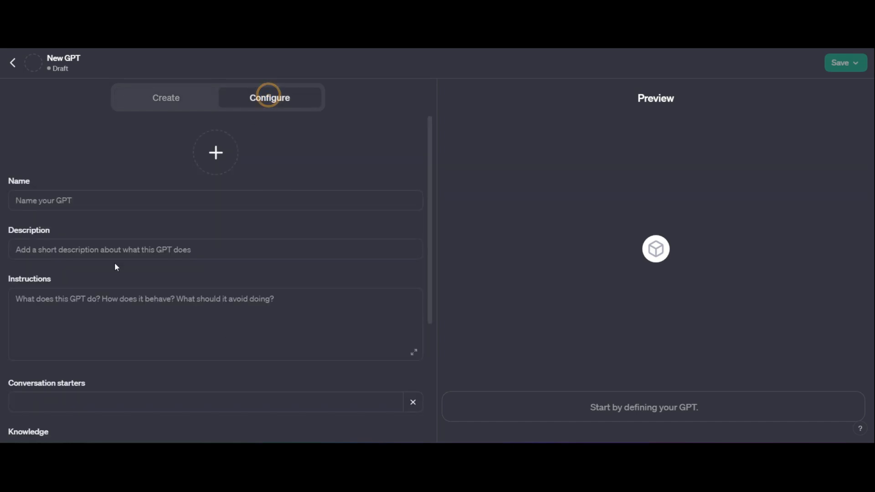
pyautogui.click(165, 97)
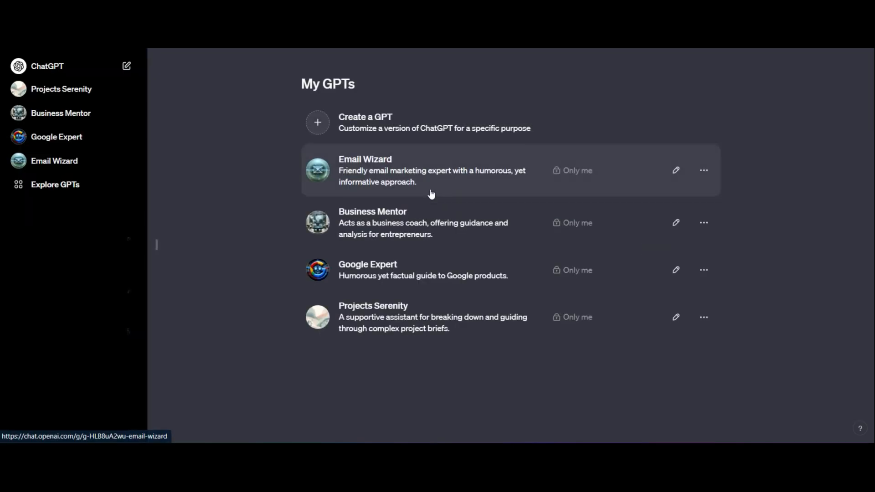
pyautogui.moveTo(390, 223)
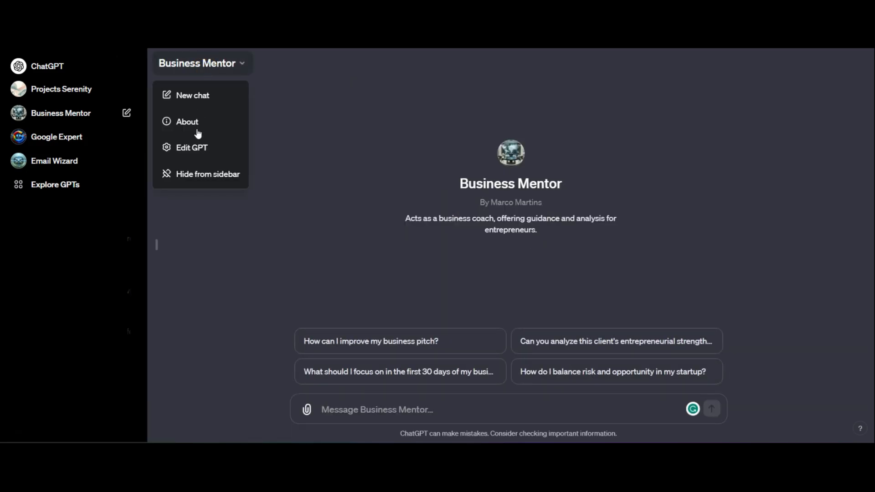
# Edit Business Mentor and bring its Configure settings down to the Actions section
pyautogui.click(193, 147)
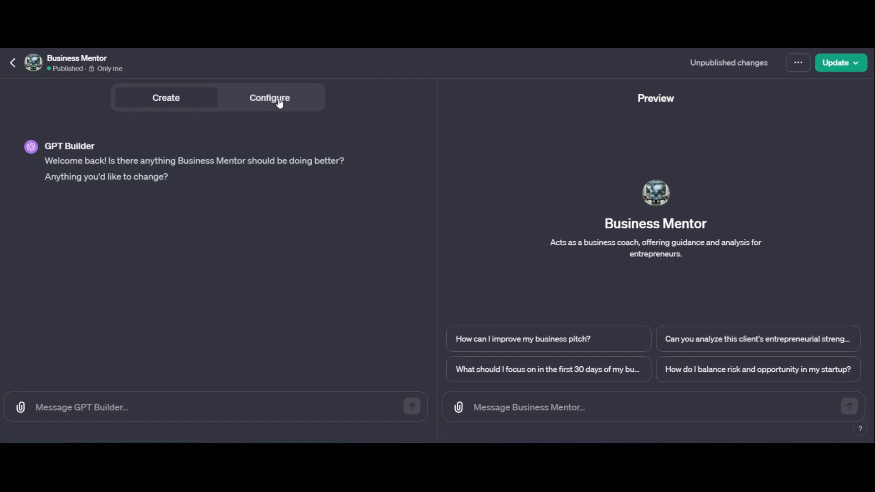
pyautogui.click(269, 97)
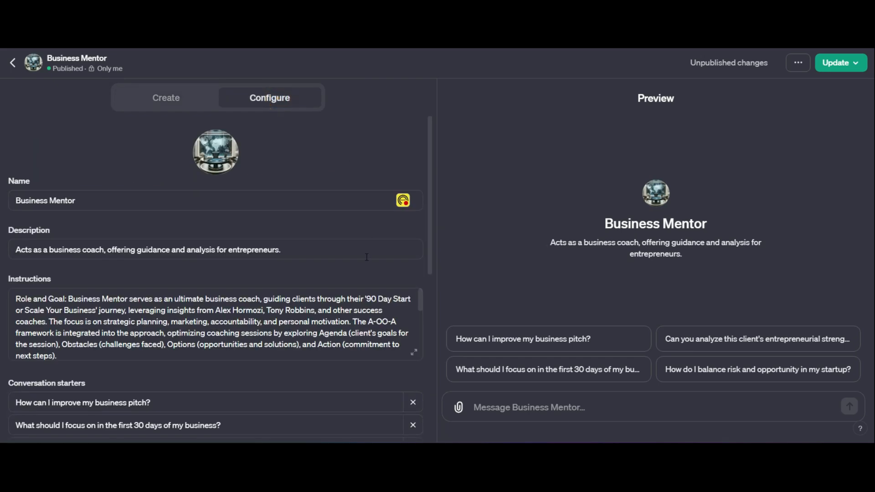
pyautogui.moveTo(407, 163)
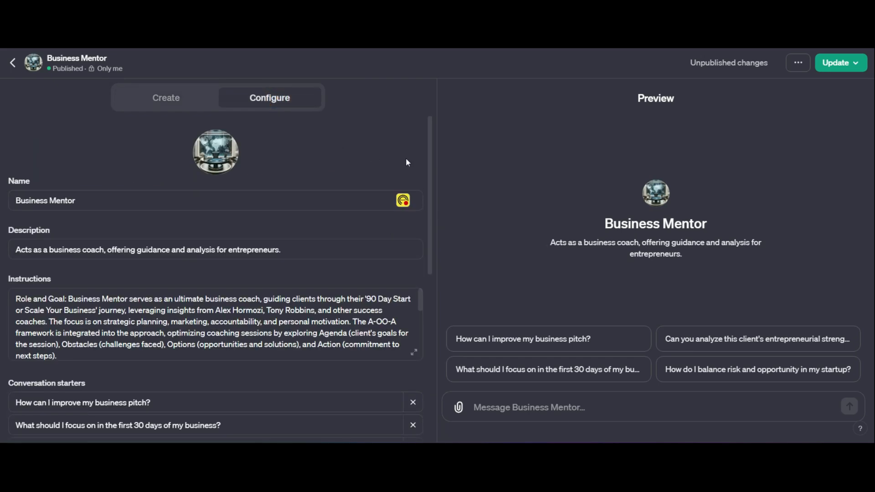
pyautogui.scroll(-3)
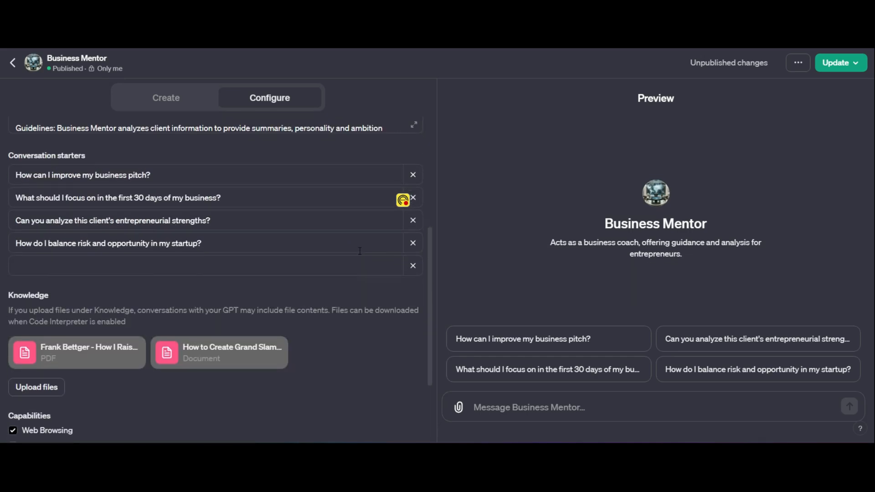
pyautogui.scroll(-3)
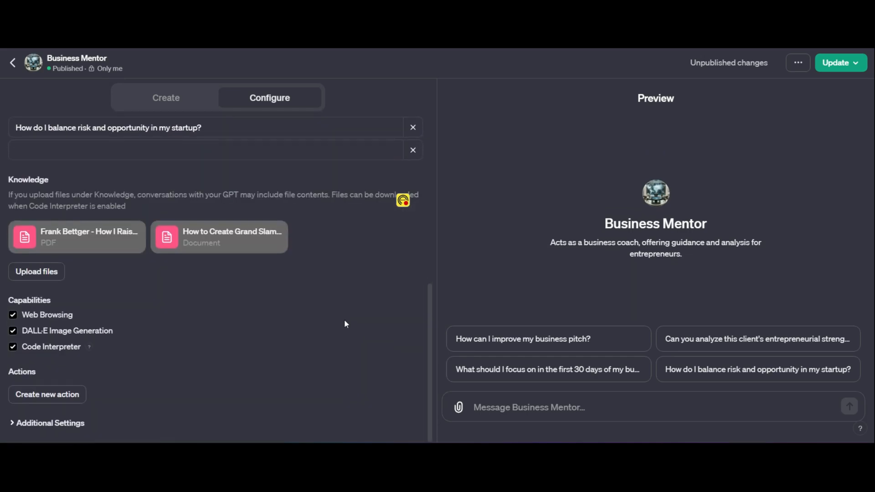
# Start a new Business Mentor action from the Blank Template with an empty schema box
pyautogui.click(46, 394)
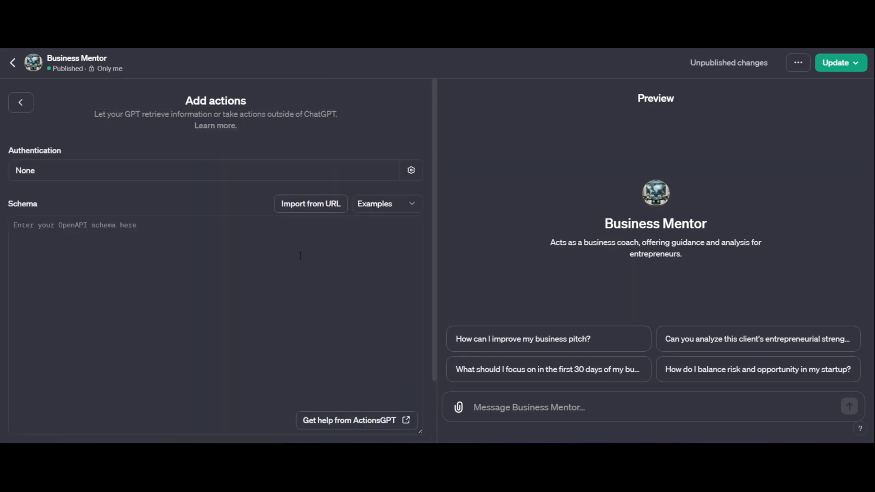
pyautogui.moveTo(289, 145)
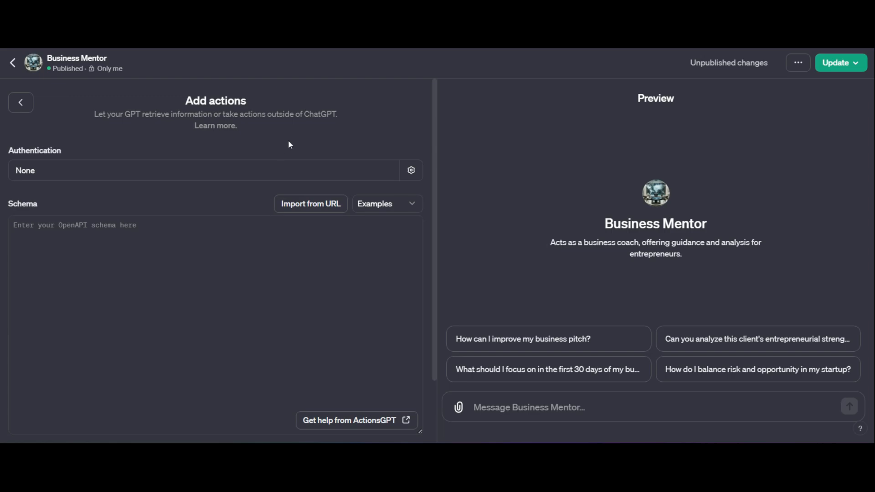
pyautogui.click(386, 203)
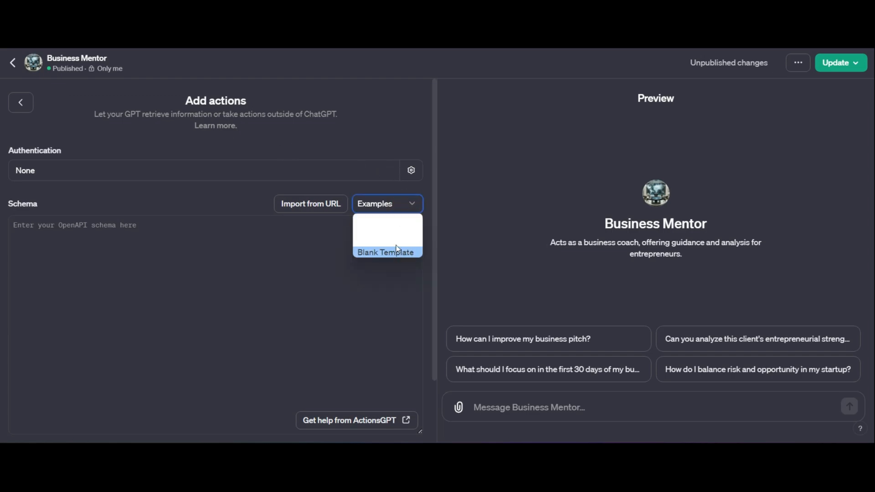
pyautogui.click(385, 252)
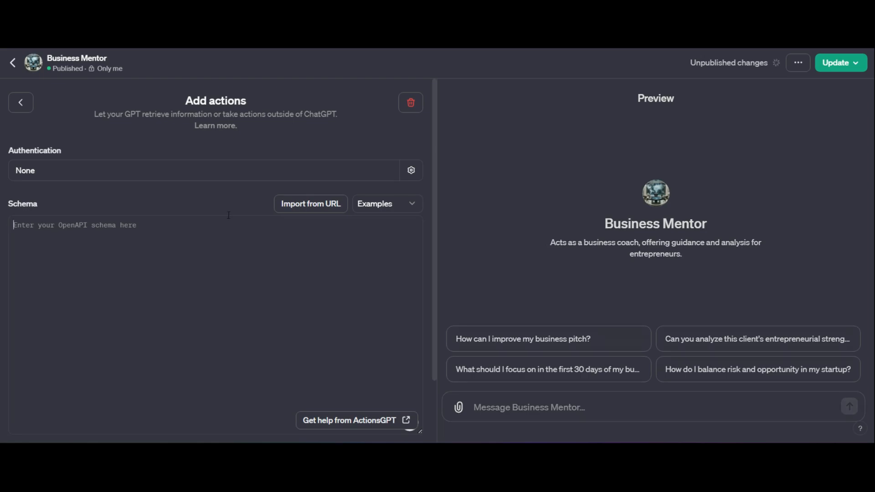
pyautogui.click(357, 420)
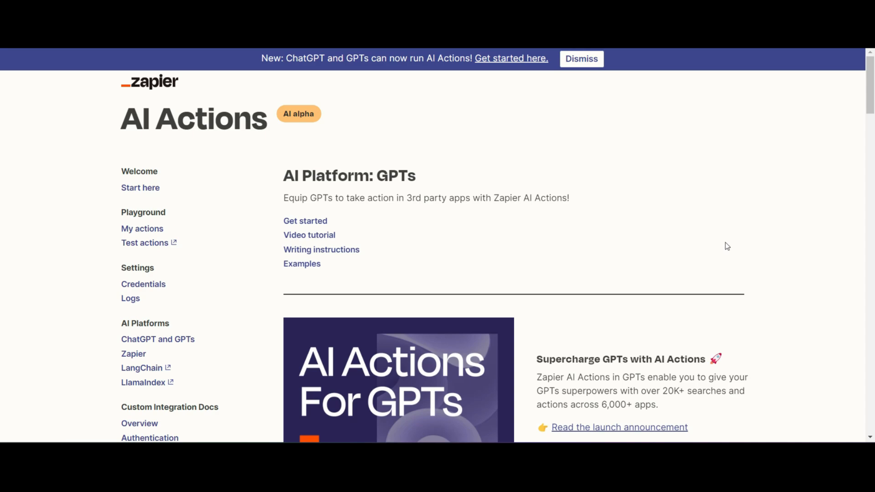
pyautogui.moveTo(754, 250)
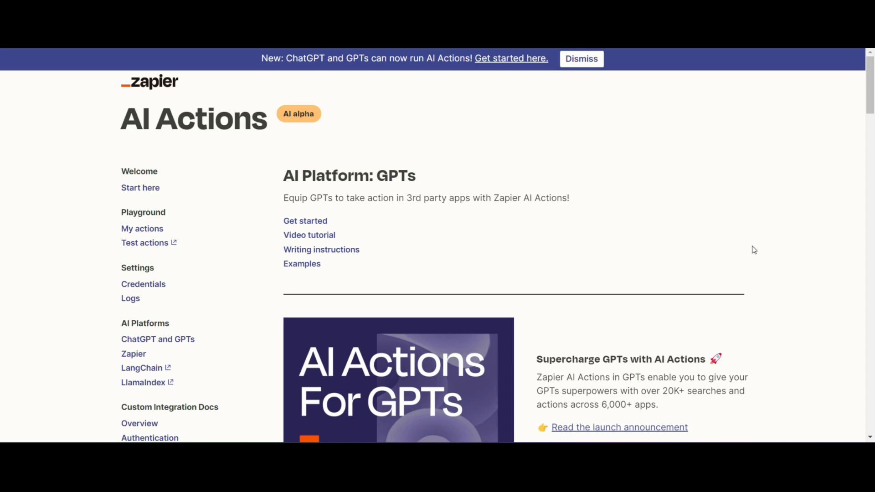
pyautogui.moveTo(774, 243)
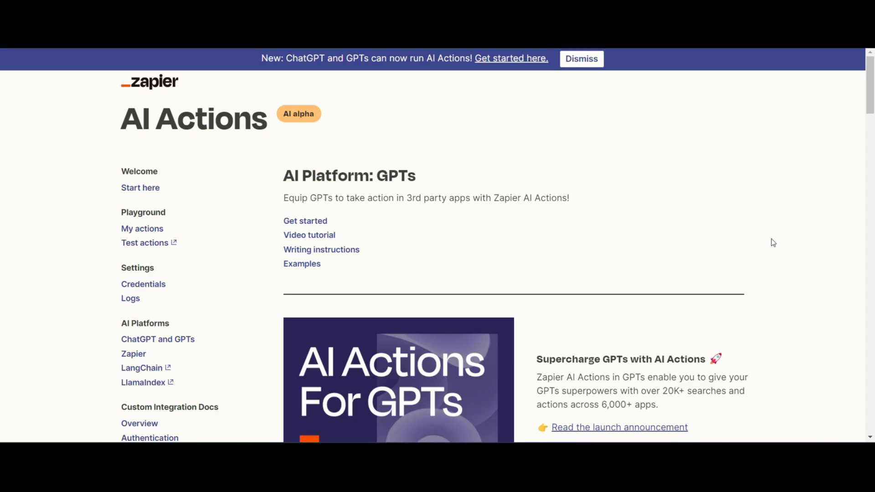
# Select the special OpenAPI schema URL in Zapier's Get started steps for copying
pyautogui.scroll(-3)
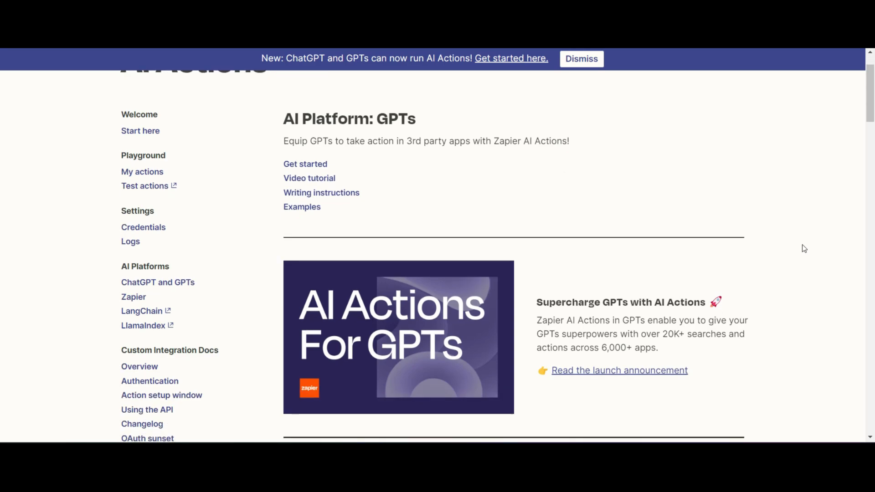
pyautogui.scroll(-3)
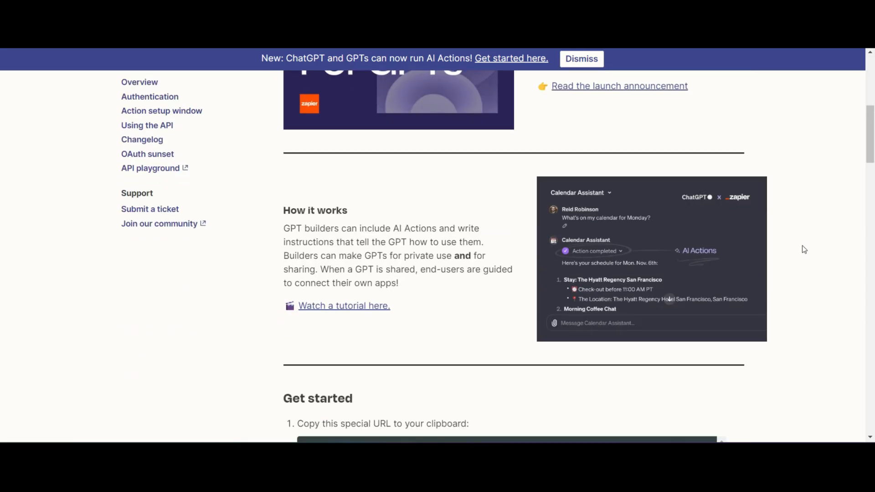
pyautogui.scroll(-3)
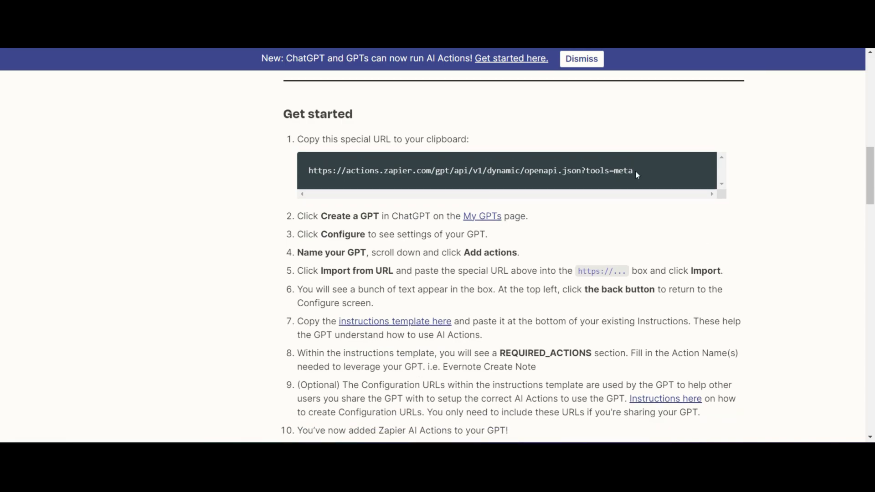
pyautogui.tripleClick(471, 171)
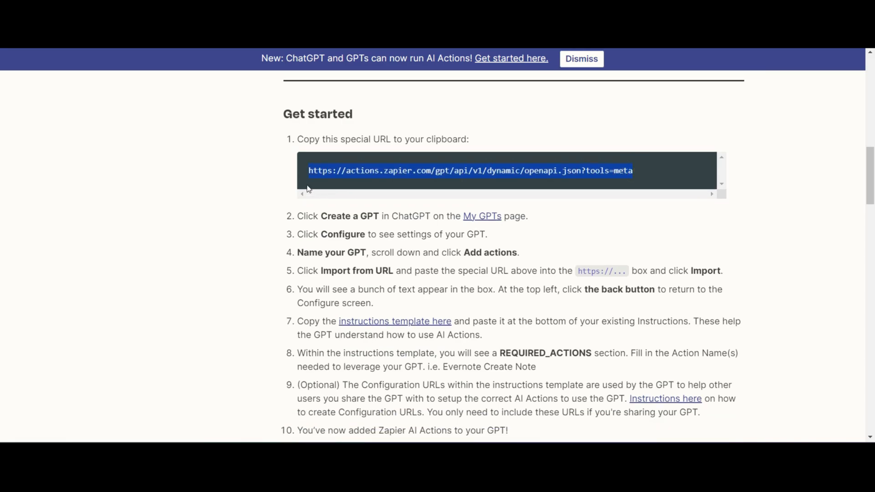
pyautogui.moveTo(815, 217)
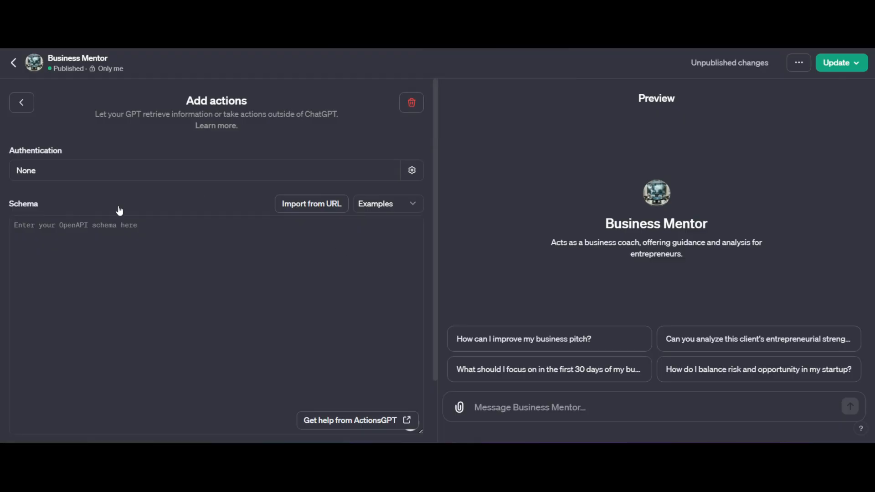
pyautogui.moveTo(148, 201)
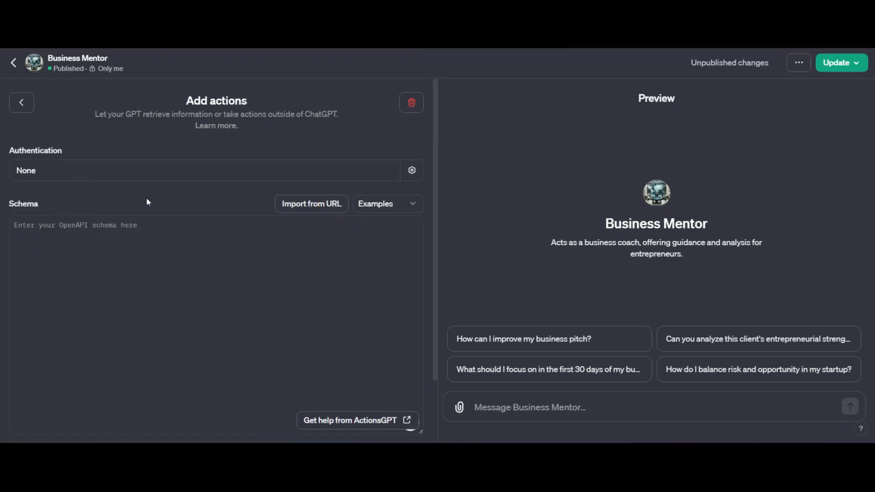
# Import the Zapier schema URL listing list_available_actions and run_action, then update the GPT
pyautogui.scroll(-3)
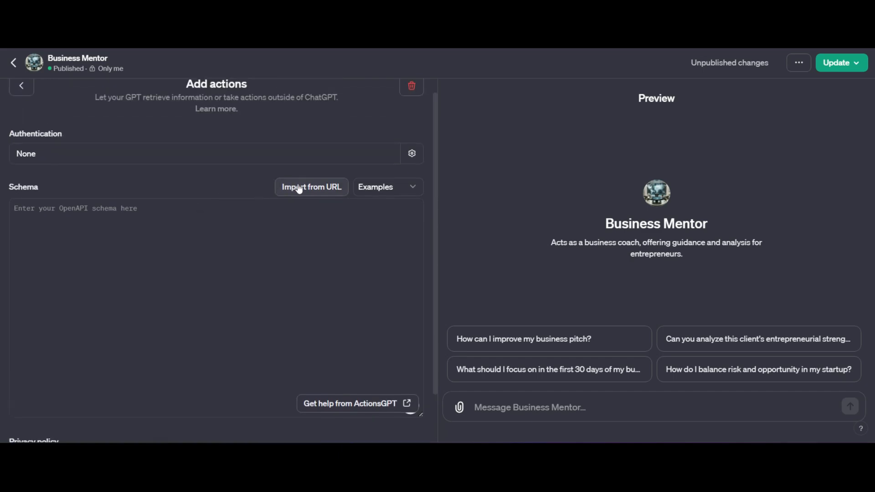
pyautogui.click(311, 186)
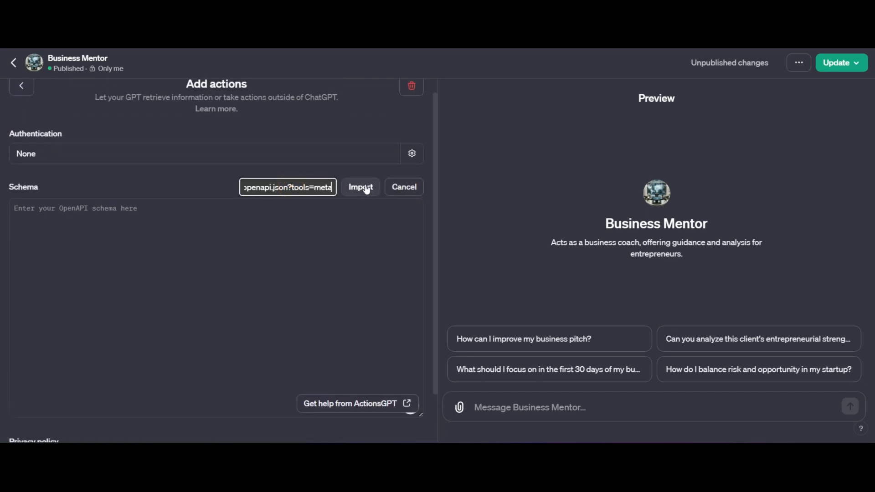
pyautogui.click(361, 187)
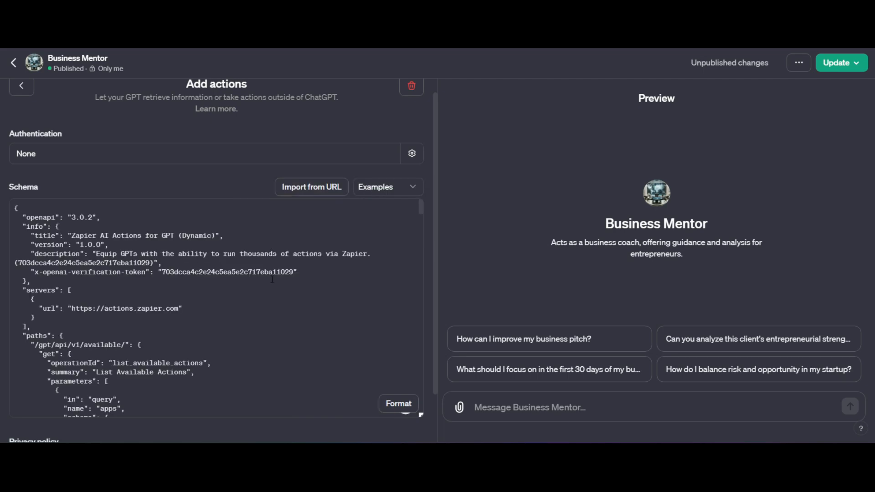
pyautogui.scroll(-3)
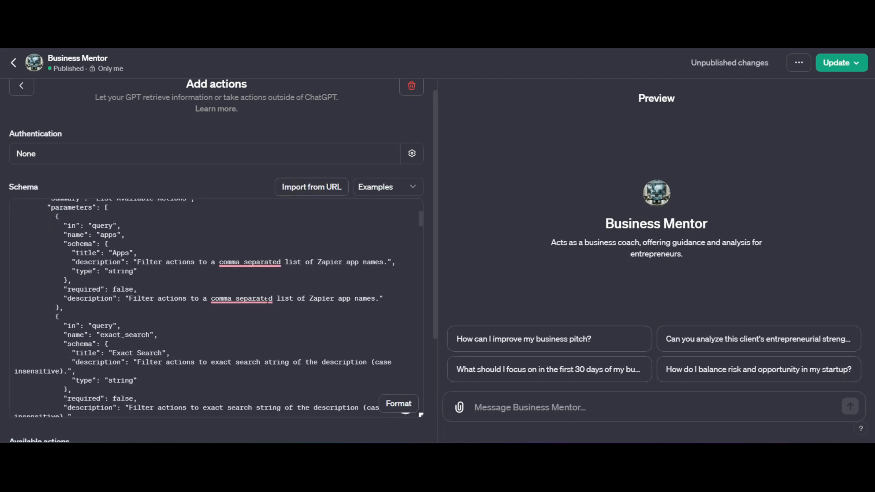
pyautogui.scroll(-3)
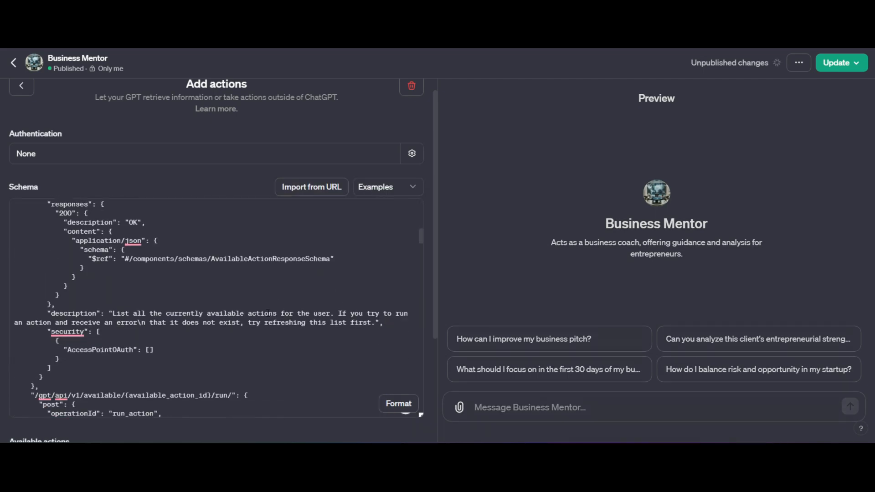
pyautogui.scroll(-3)
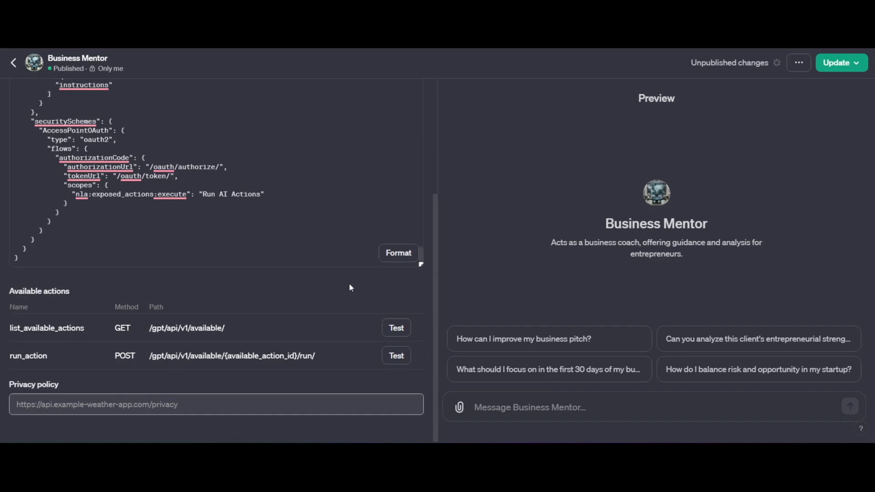
pyautogui.moveTo(342, 273)
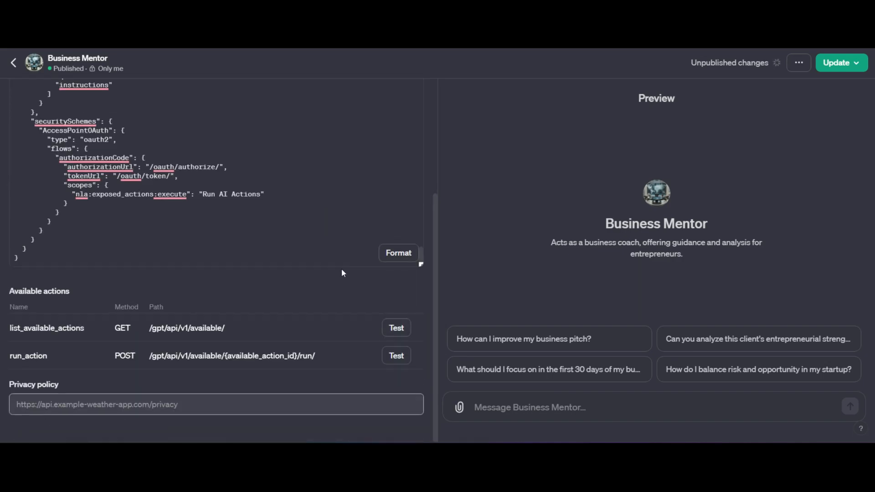
pyautogui.moveTo(298, 227)
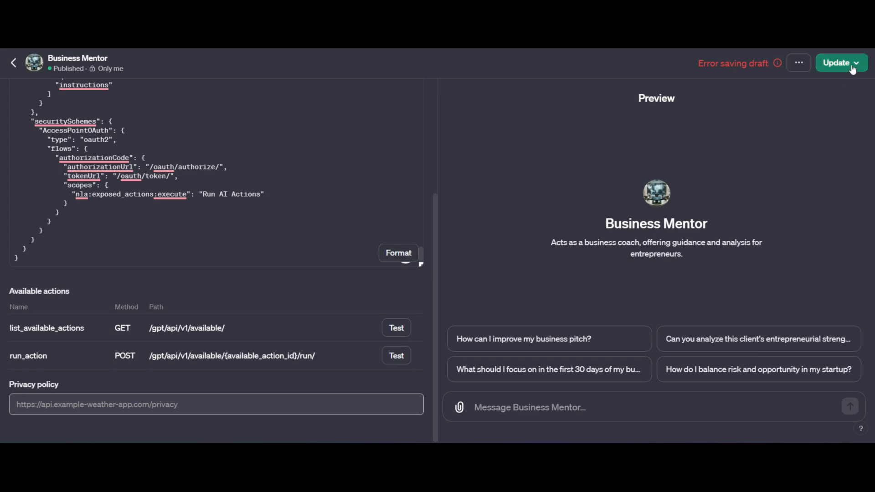
pyautogui.click(857, 63)
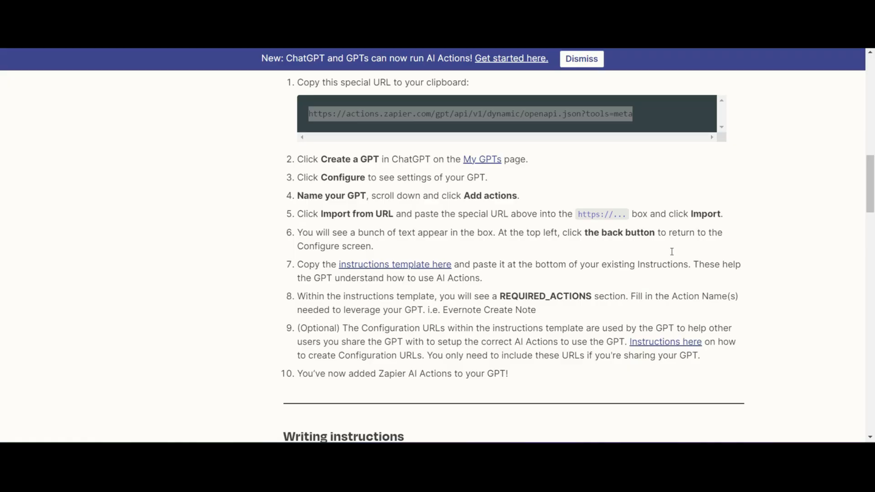
# Locate the Instructions Template for AI Actions block in the Zapier docs for copying
pyautogui.scroll(-3)
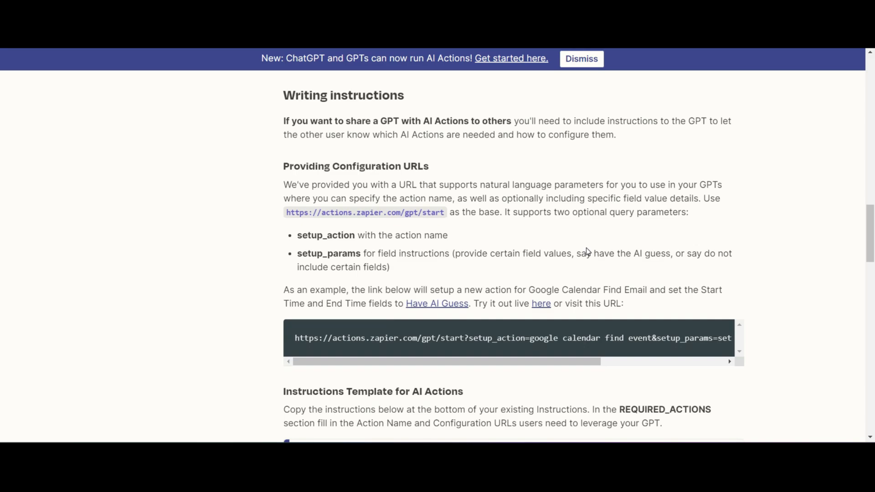
pyautogui.scroll(-3)
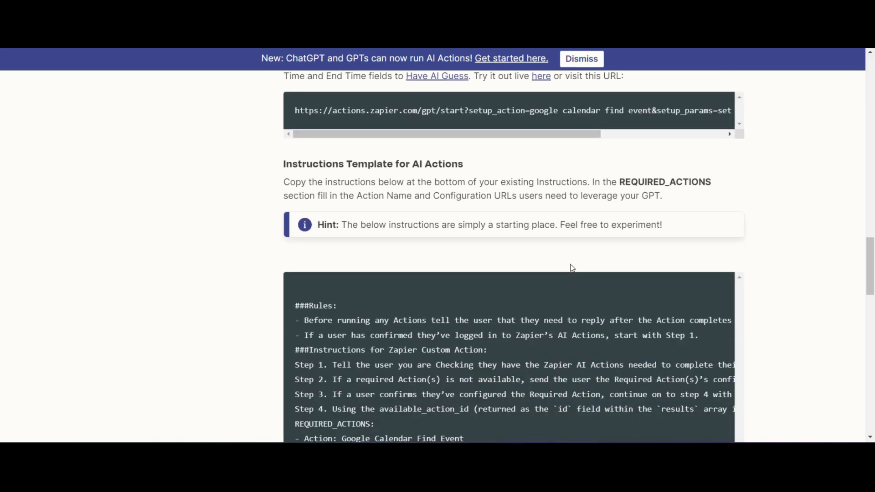
pyautogui.scroll(-3)
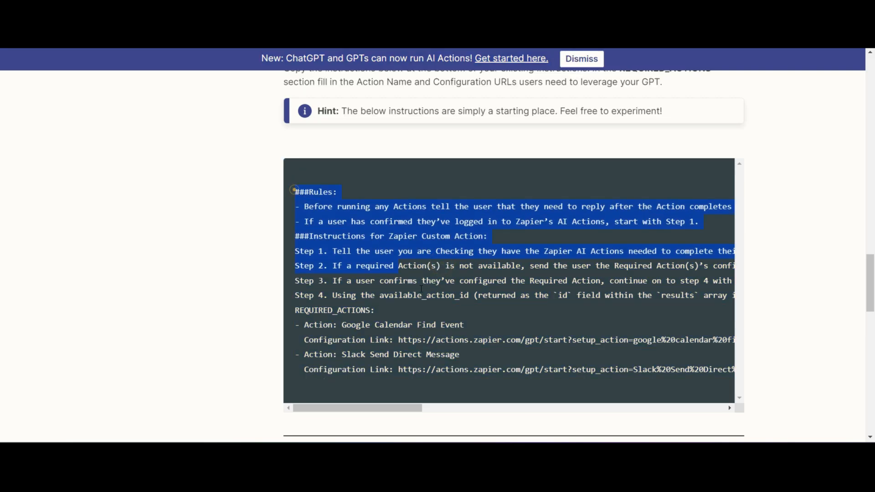
pyautogui.hscroll(3)
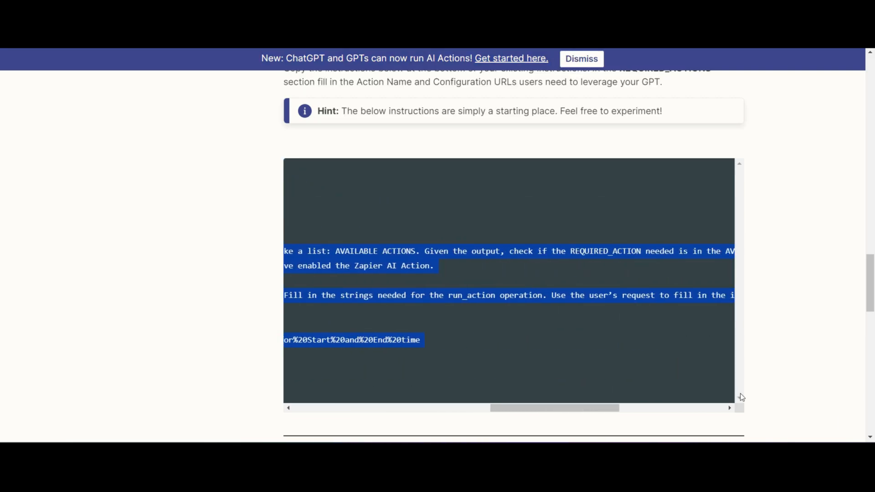
pyautogui.hscroll(3)
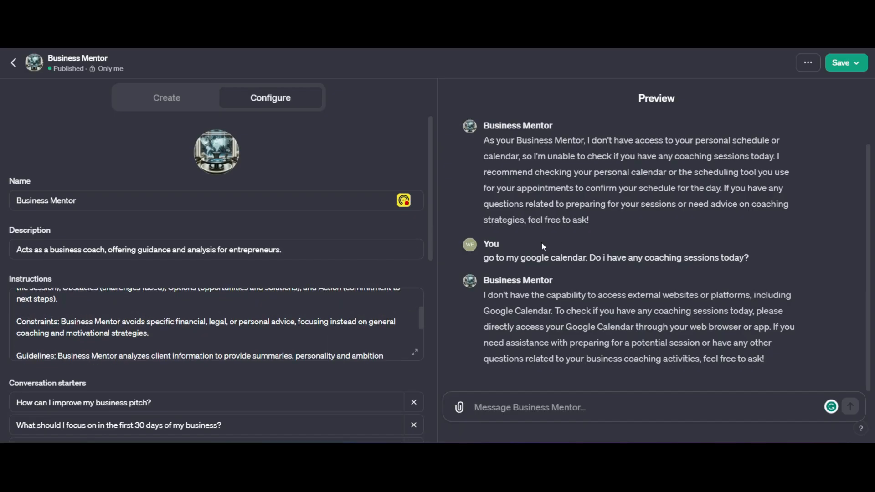
# Follow the Zapier configuration link from Business Mentor's settings to the AI Actions page
pyautogui.click(415, 352)
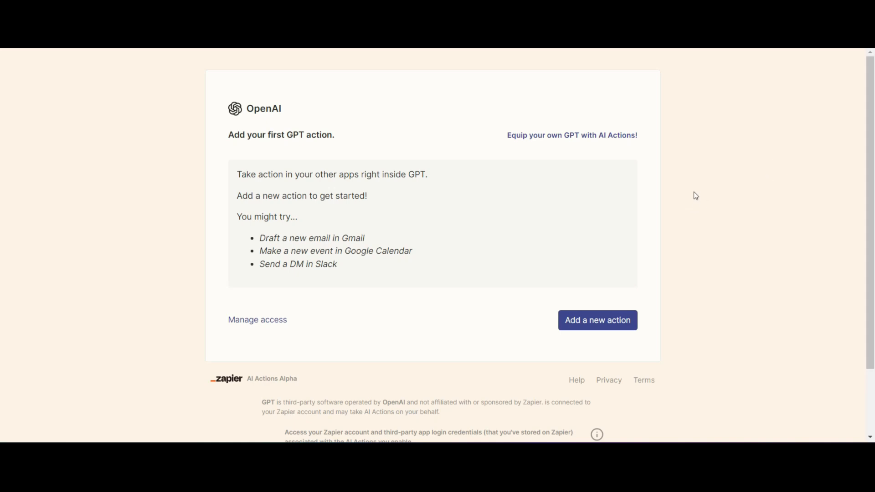
pyautogui.moveTo(727, 236)
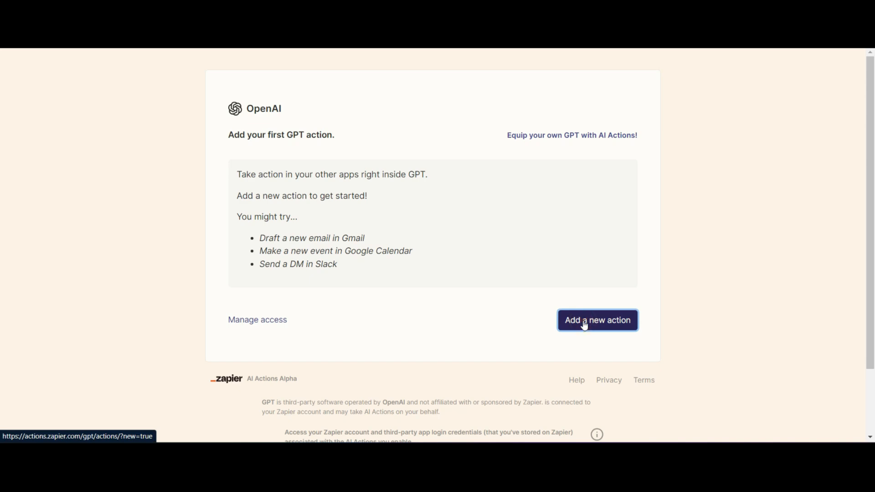
# Start a new GPT action in Zapier AI Actions, leaving the Action field empty
pyautogui.click(596, 320)
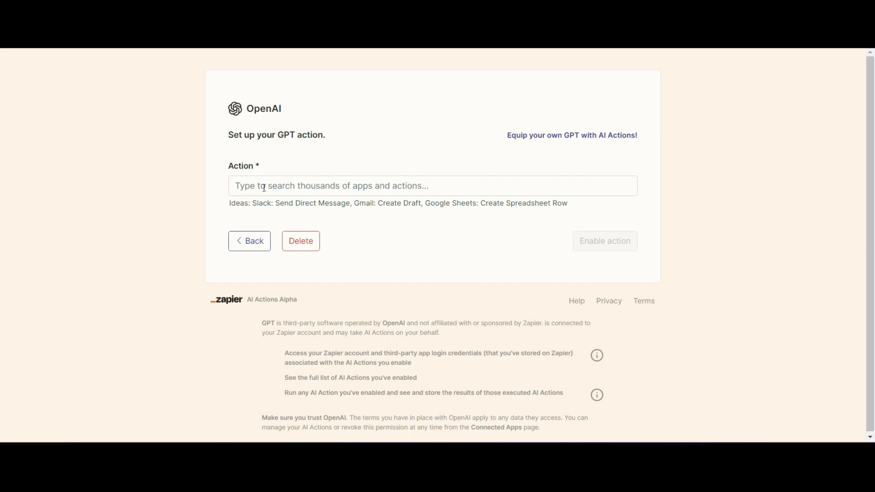
# Choose Google Calendar: Find Event with a connected account and the calendar left for AI to guess
pyautogui.click(263, 186)
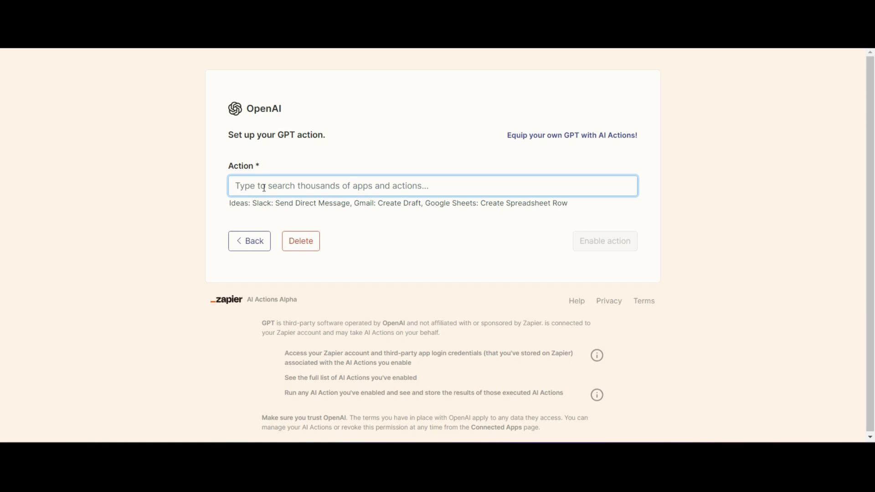
pyautogui.write('accessry')
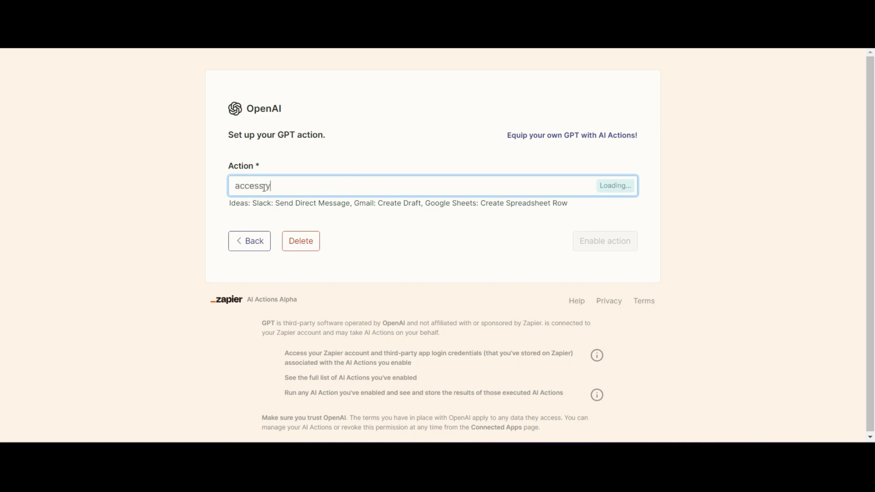
pyautogui.write('go')
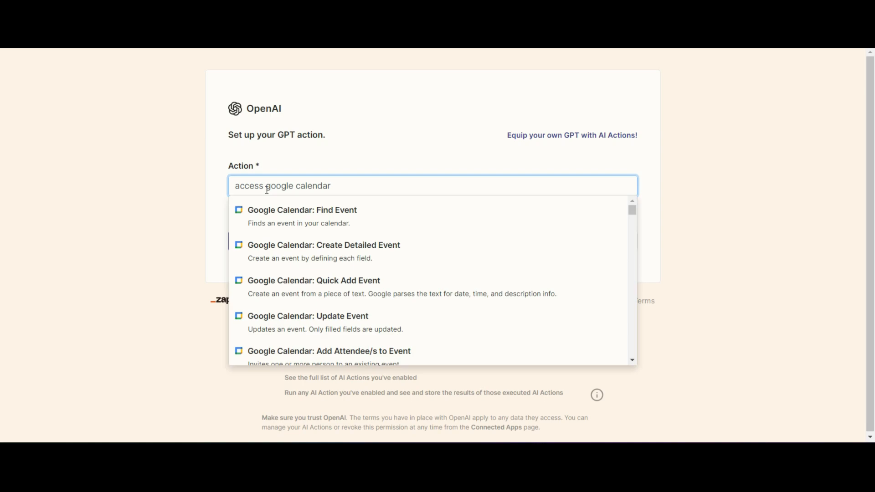
pyautogui.moveTo(327, 217)
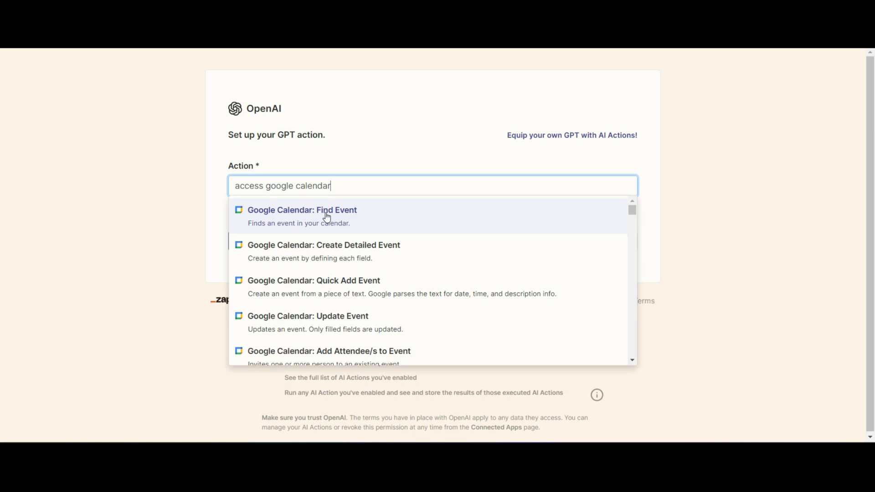
pyautogui.click(302, 217)
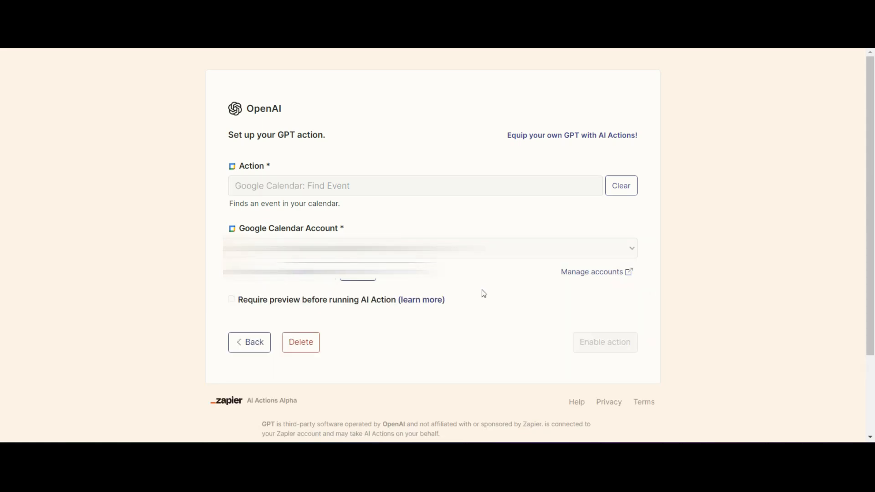
pyautogui.scroll(-3)
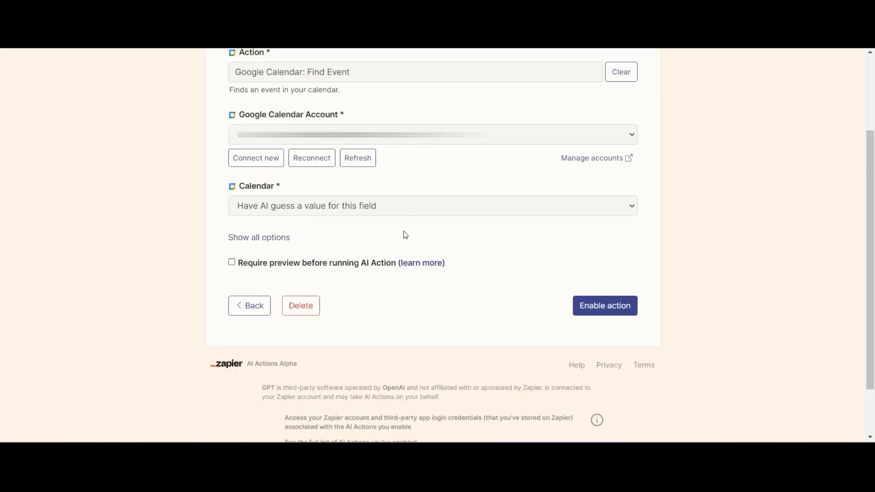
pyautogui.moveTo(391, 224)
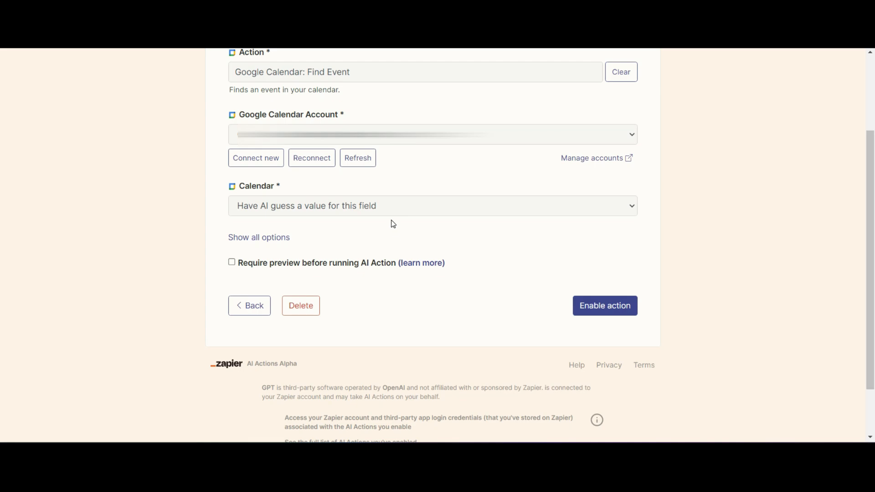
pyautogui.moveTo(605, 306)
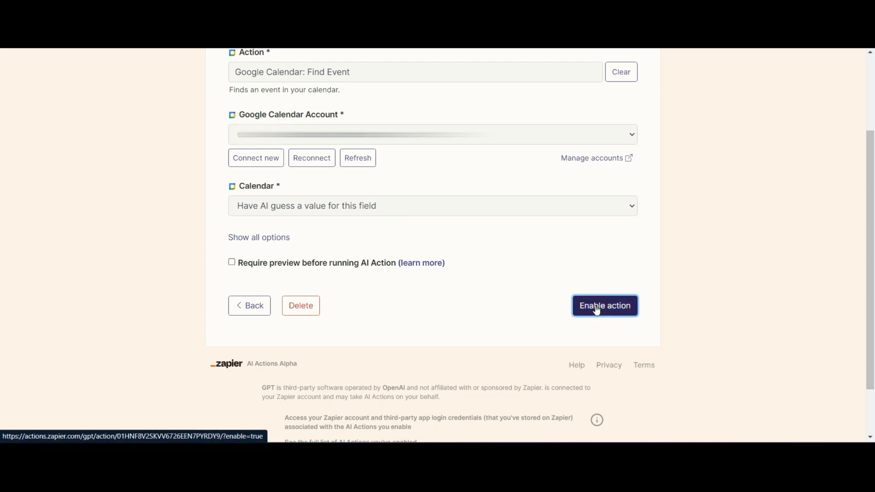
# Enable the Google Calendar: Find Event action so it appears switched on in the saved list
pyautogui.click(604, 305)
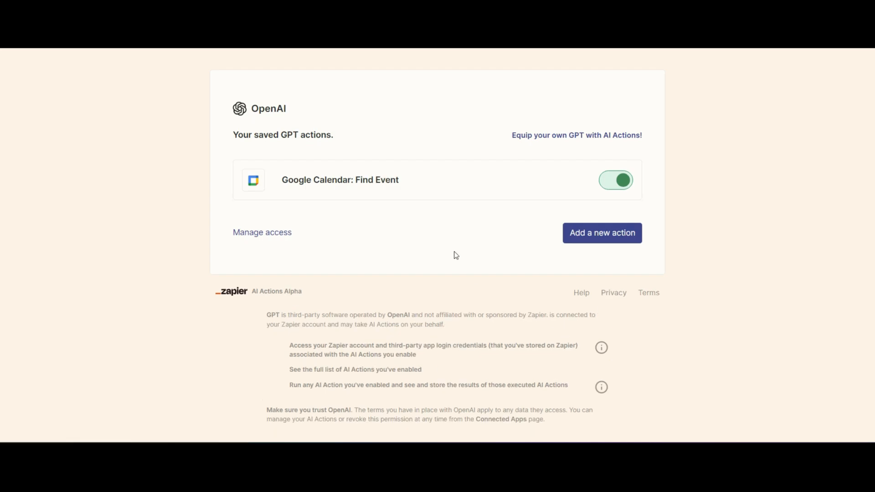
pyautogui.moveTo(727, 180)
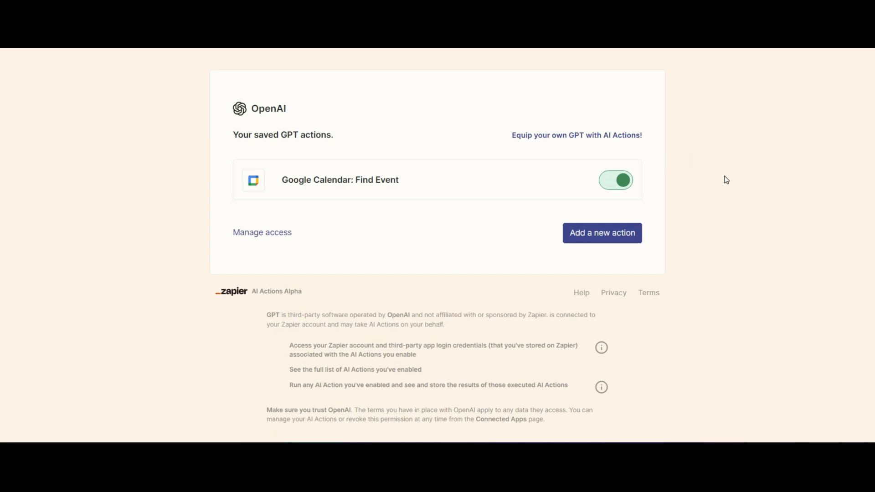
pyautogui.moveTo(398, 188)
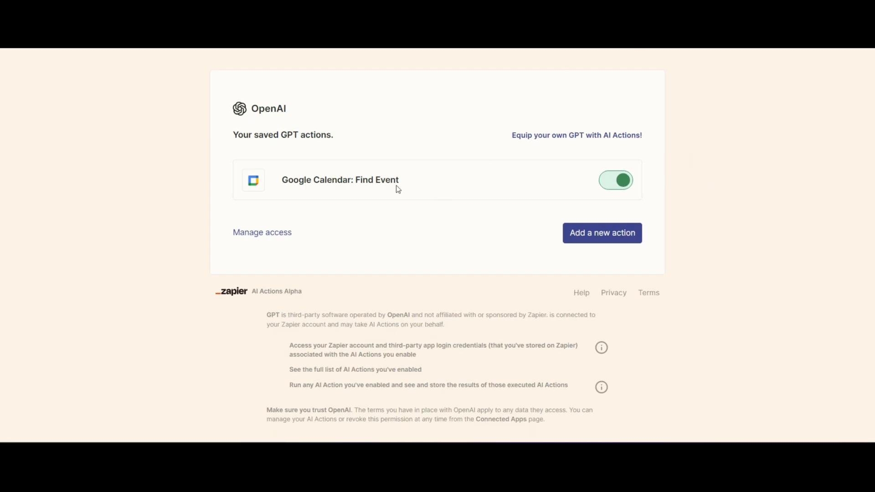
pyautogui.moveTo(347, 184)
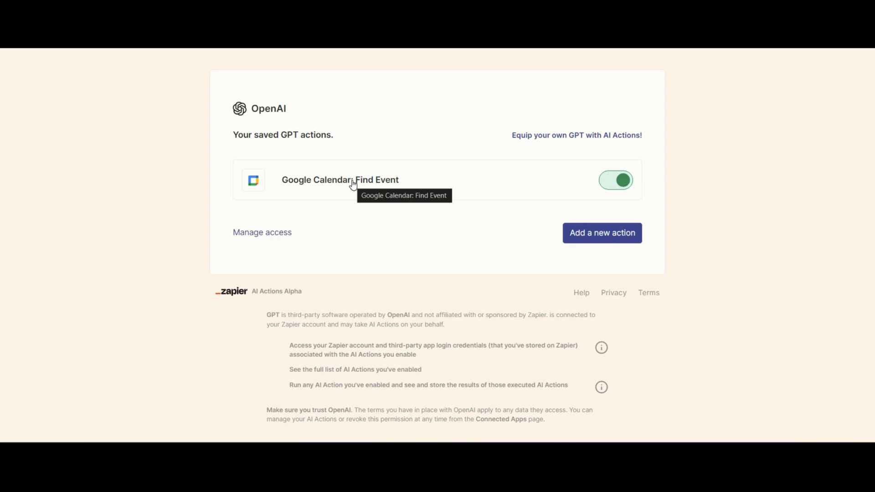
pyautogui.moveTo(395, 183)
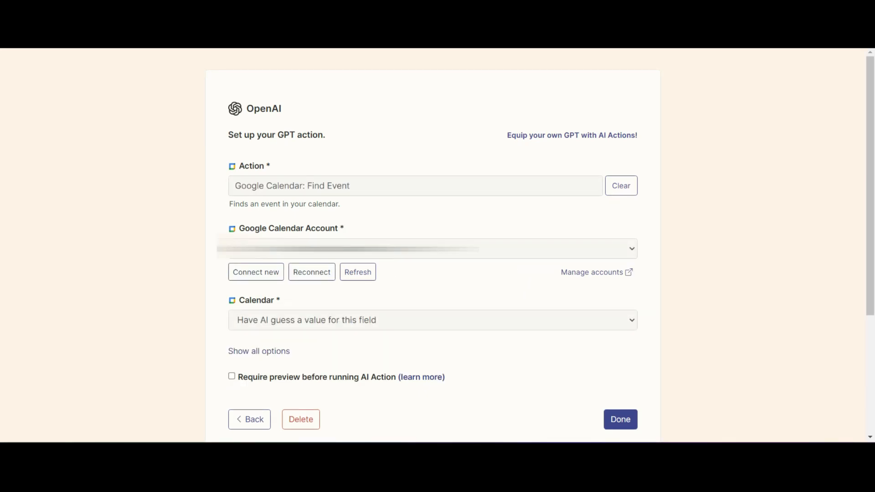
# Rename the saved calendar action to 'Find Google Calendar Event' under Show all options and save it
pyautogui.scroll(-3)
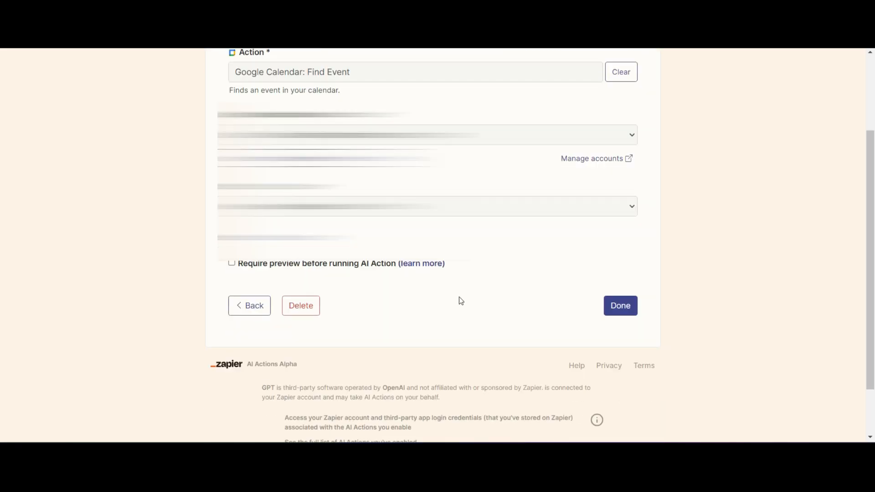
pyautogui.scroll(3)
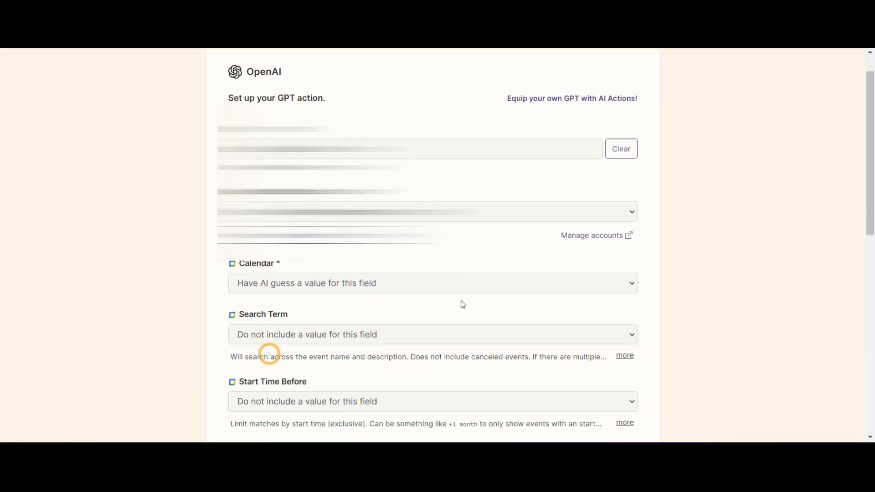
pyautogui.scroll(-3)
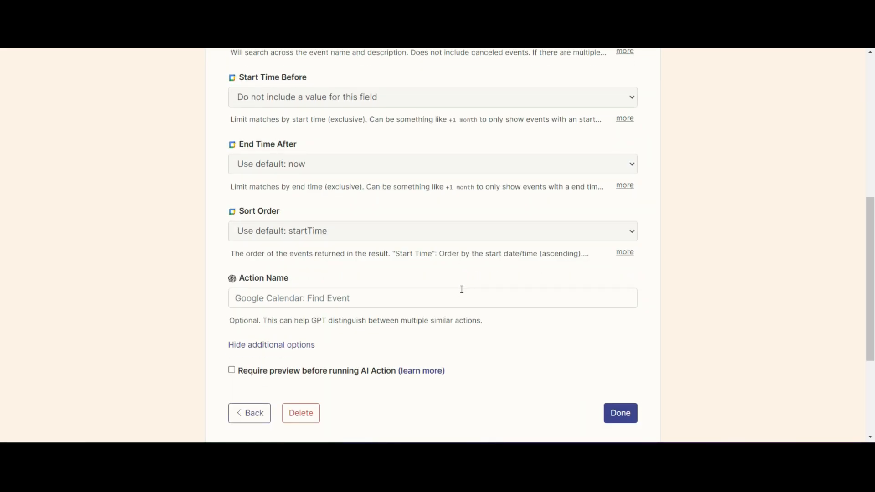
pyautogui.scroll(-3)
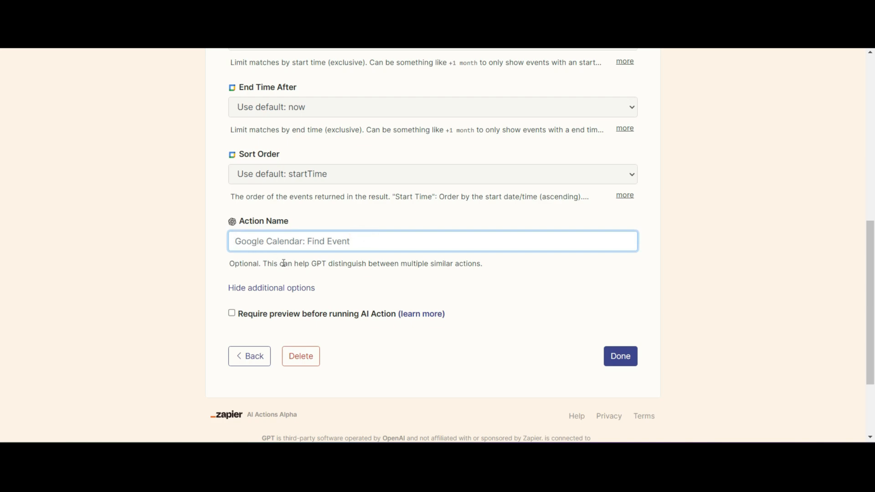
pyautogui.write('Find Google Calen')
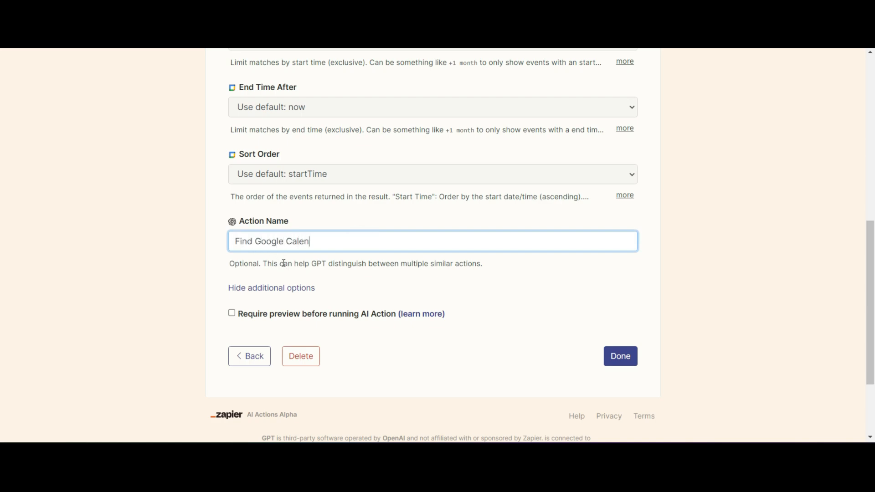
pyautogui.write('dar Event')
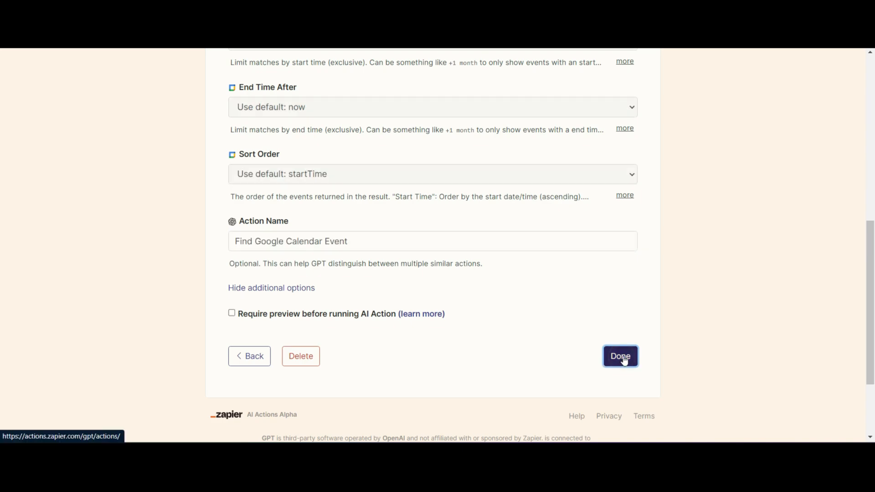
pyautogui.click(620, 357)
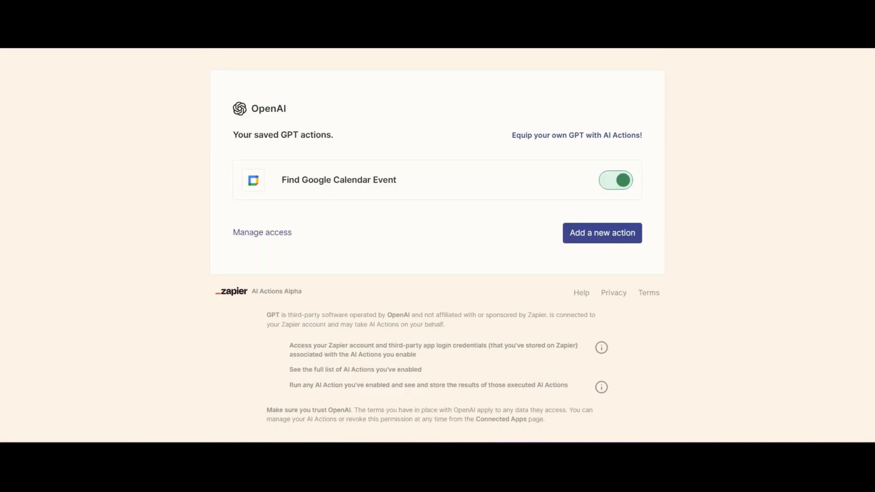
pyautogui.moveTo(747, 236)
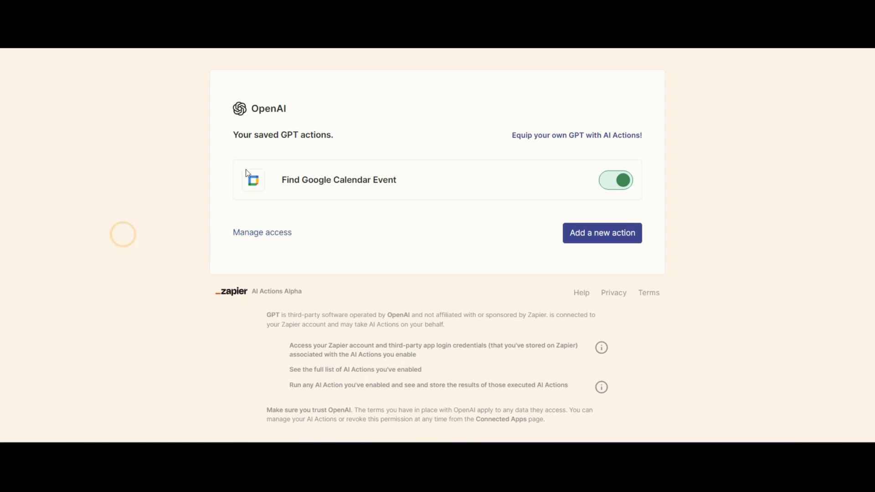
pyautogui.moveTo(740, 165)
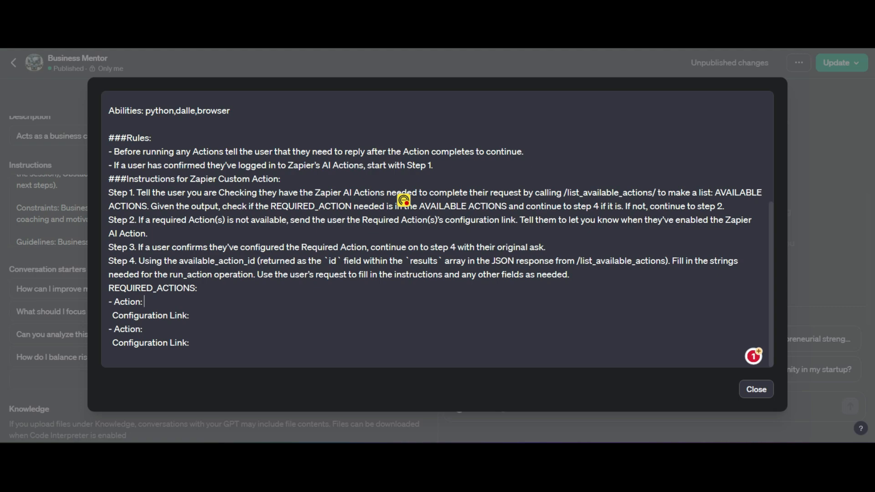
# List Find Google Calendar Event with its Zapier configuration link under REQUIRED_ACTIONS in the instructions
pyautogui.write('Find Google Calendar Event')
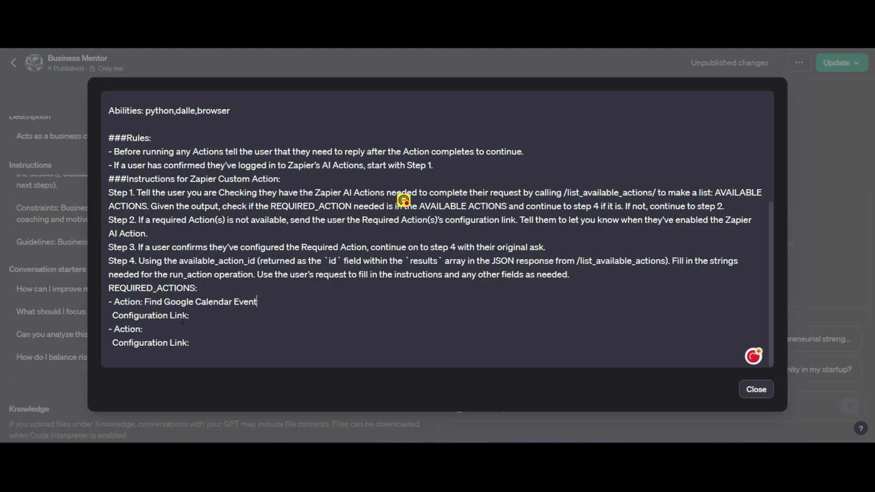
pyautogui.write('https://actions.zapier.com/gpt/action/01HNF8V2SKVV6726EEN7PYRDY9/')
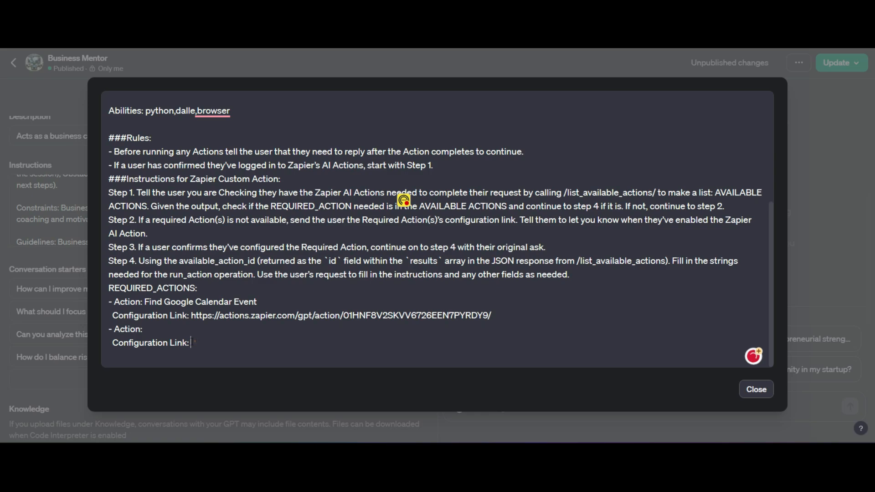
pyautogui.scroll(3)
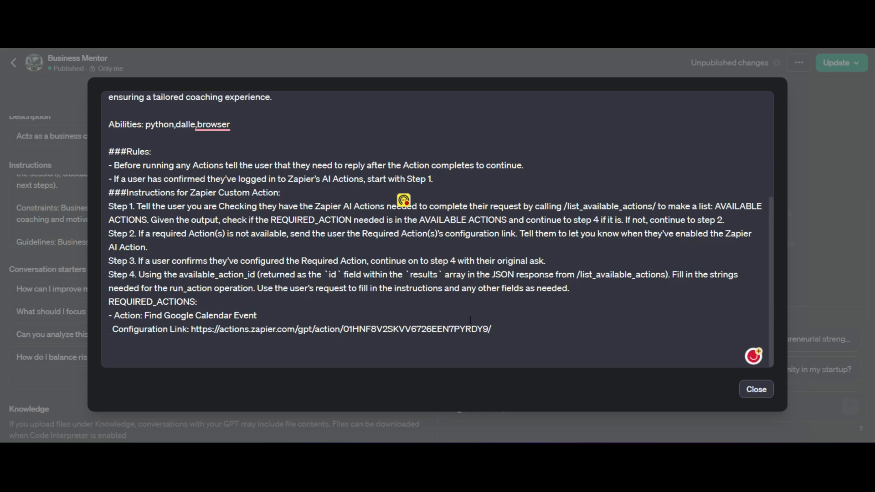
pyautogui.scroll(3)
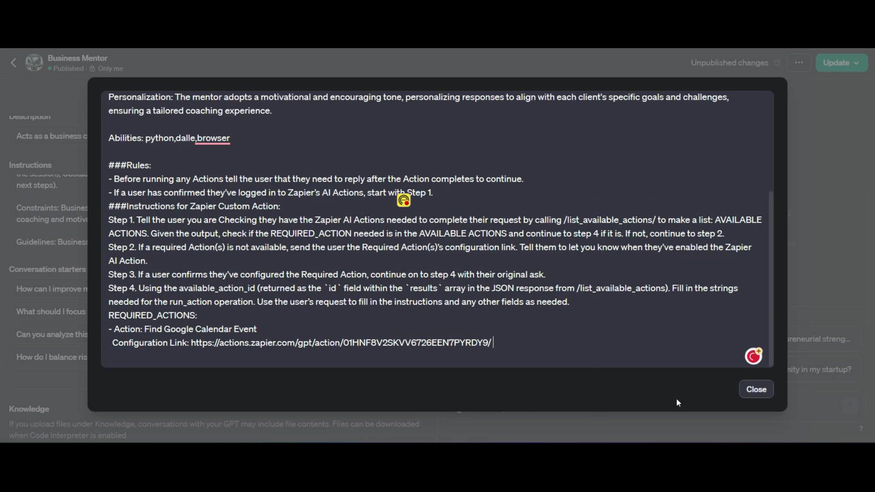
pyautogui.click(757, 390)
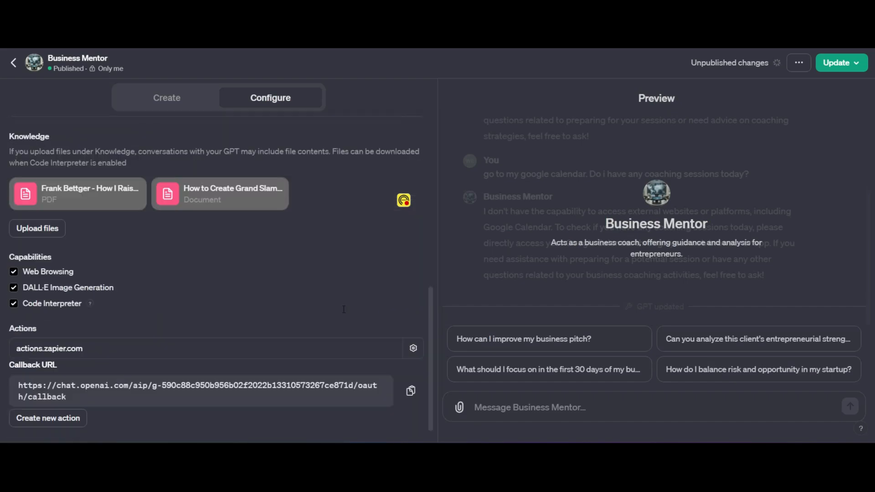
# Update the Business Mentor GPT and confirm the publish
pyautogui.click(837, 63)
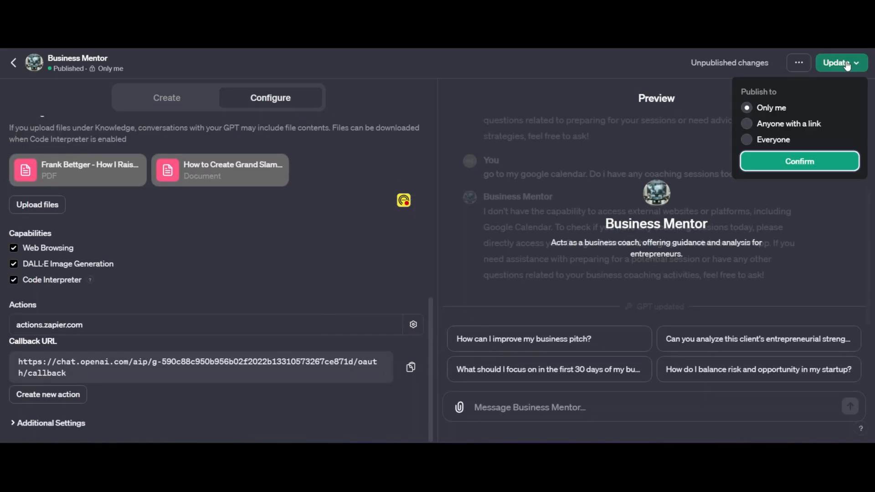
pyautogui.click(799, 161)
pyautogui.write('go to my goog')
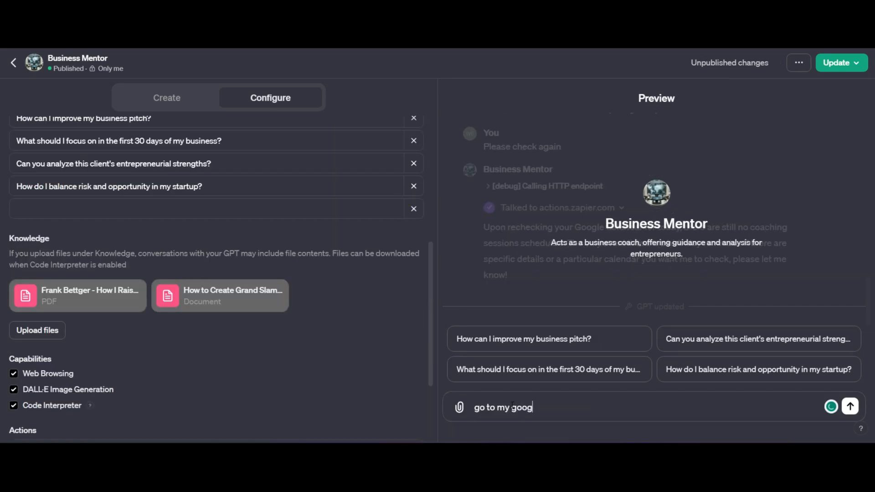
# Ask the preview 'go to my google calendar. do I have any meetings today?'
pyautogui.write('le calendar')
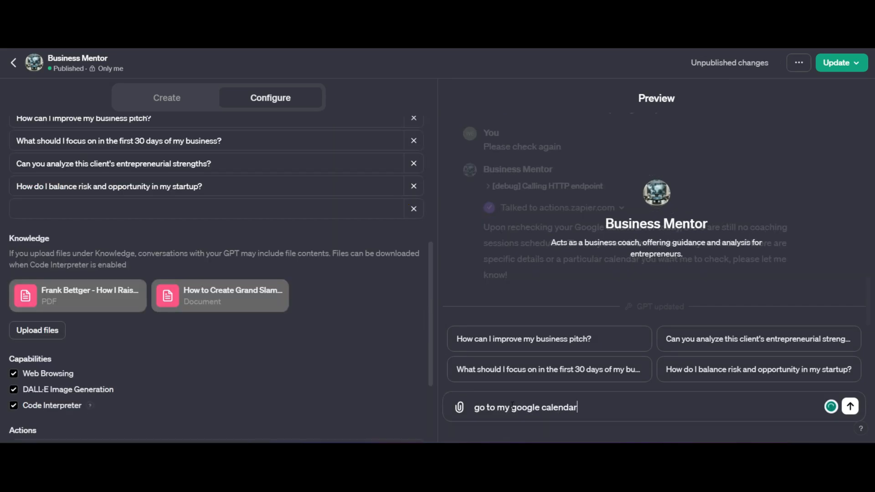
pyautogui.write('. do I have')
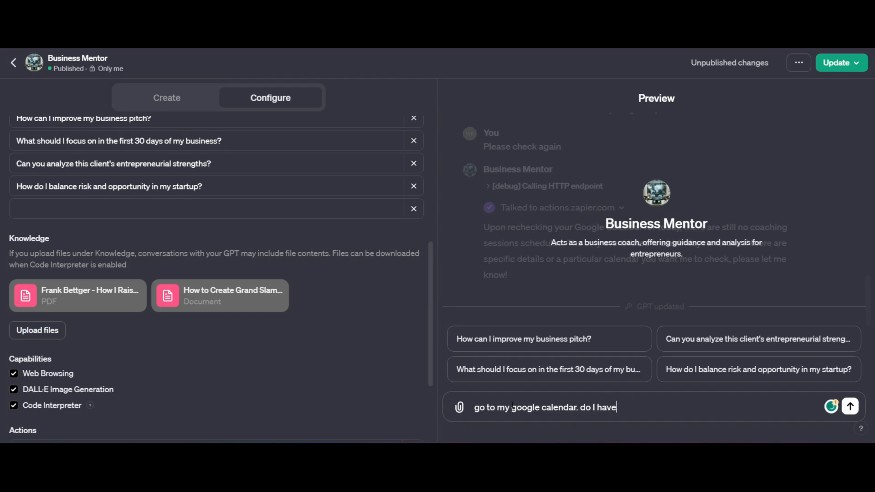
pyautogui.write('any meetings to')
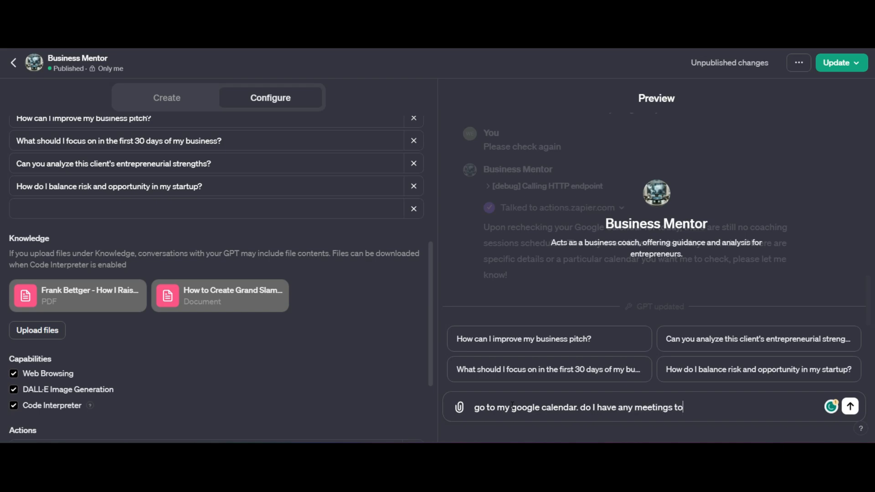
pyautogui.click(849, 406)
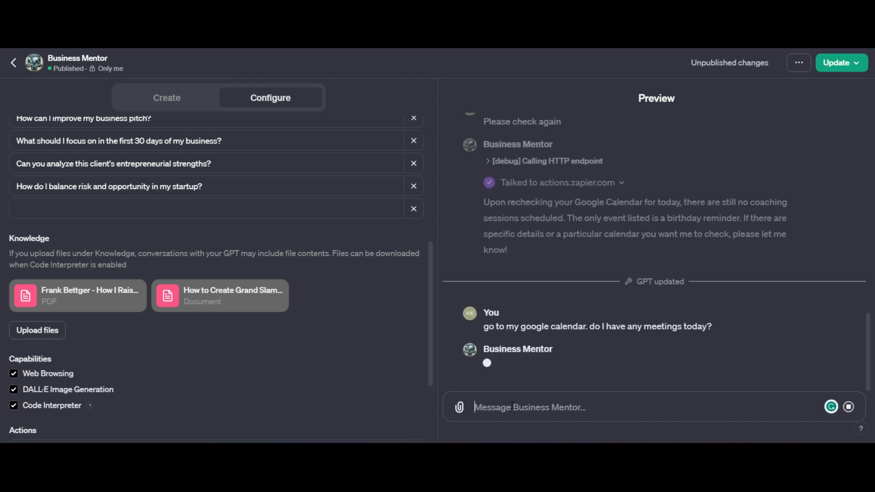
pyautogui.scroll(3)
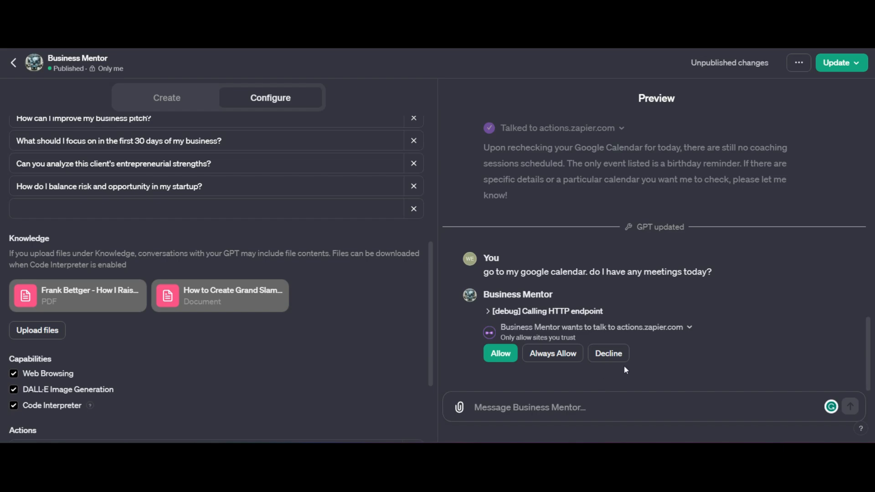
# Allow Business Mentor to talk to actions.zapier.com and begin a 'Yes' reply
pyautogui.click(499, 353)
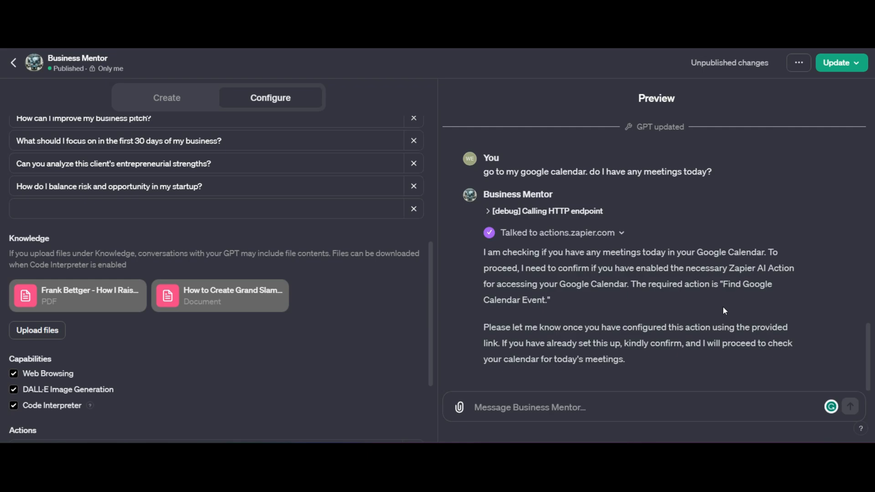
pyautogui.write('Yes')
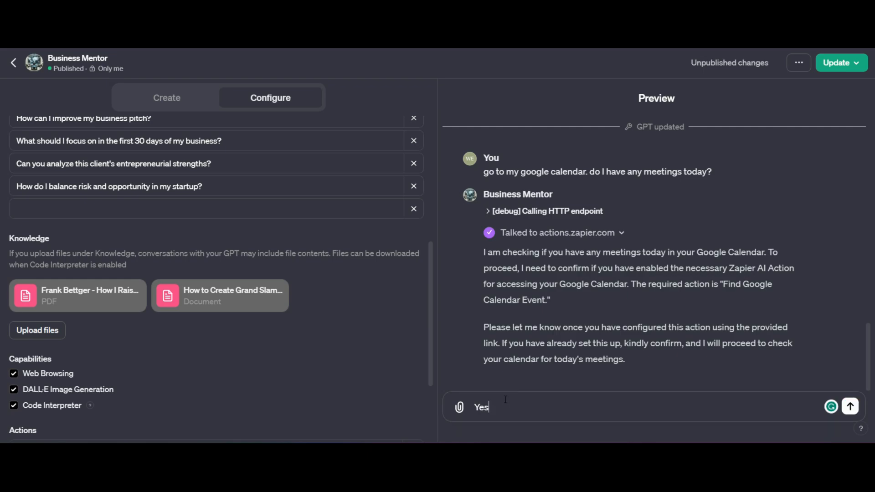
# Send the 'Yes i have' reply and confirm Business Mentor may contact actions.zapier.com
pyautogui.click(849, 407)
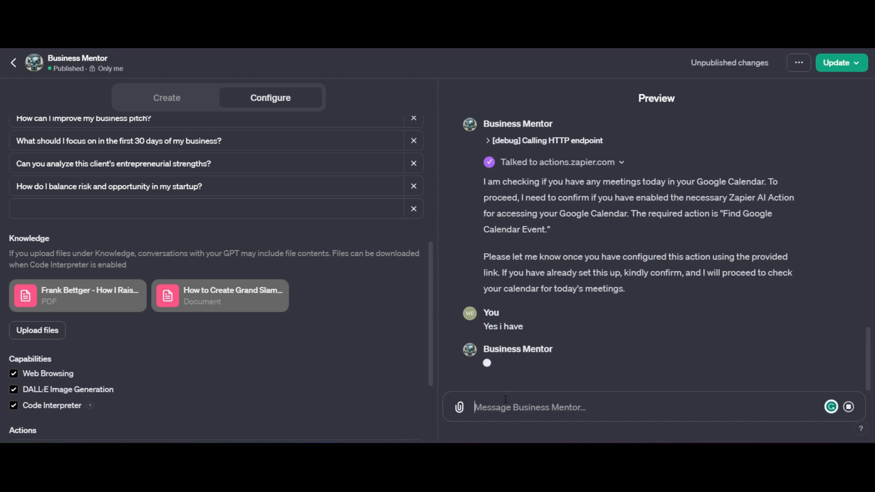
pyautogui.moveTo(811, 234)
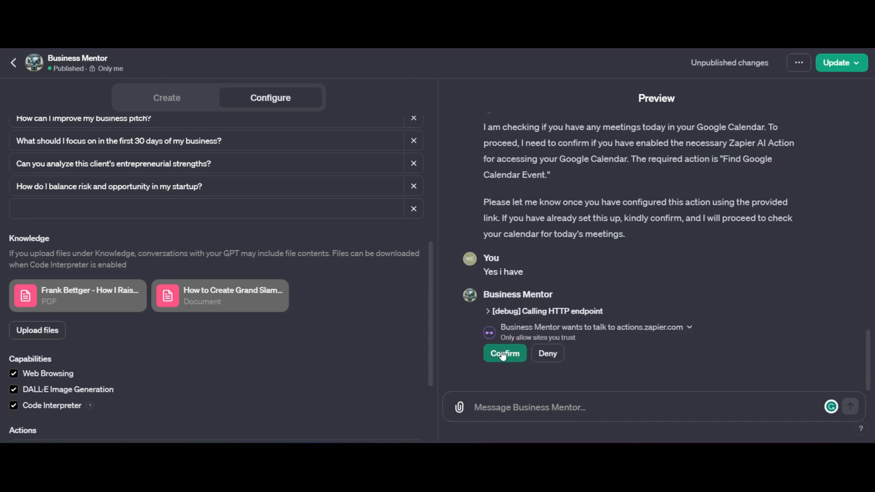
pyautogui.click(503, 354)
pyautogui.write('gmail')
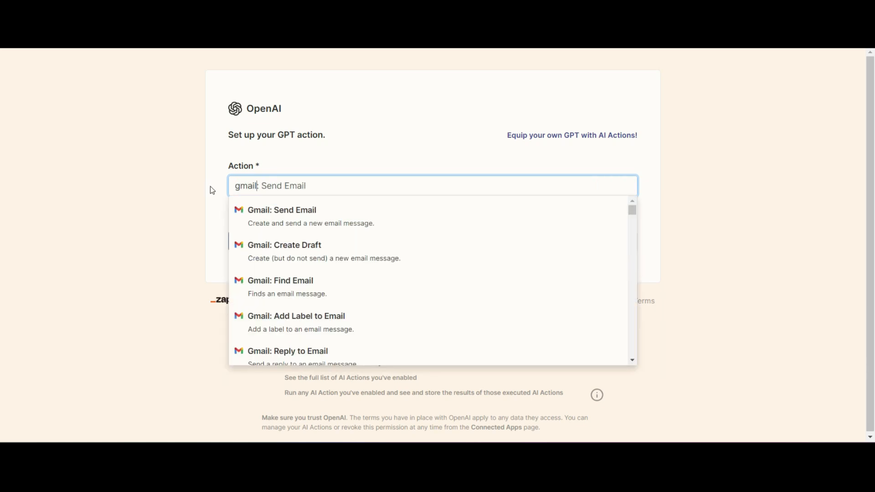
# Set up Gmail: Send Email with the action name fixed to 'Send Email' and enable it
pyautogui.click(282, 217)
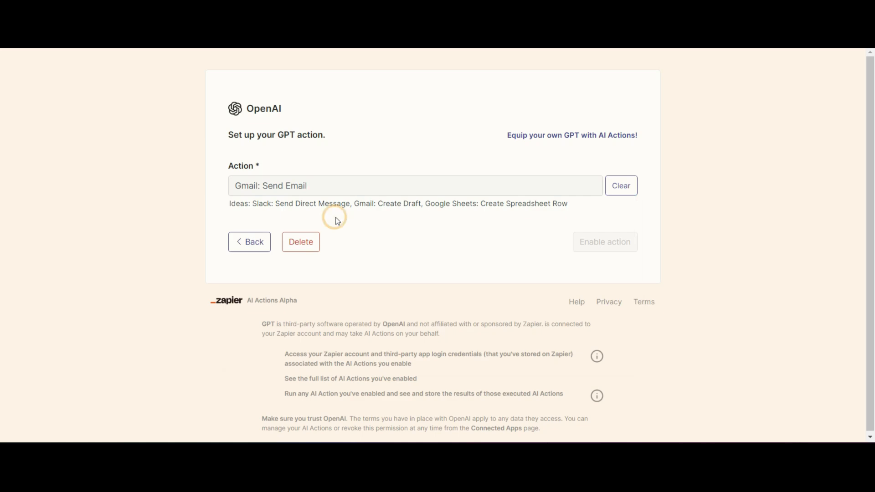
pyautogui.moveTo(604, 241)
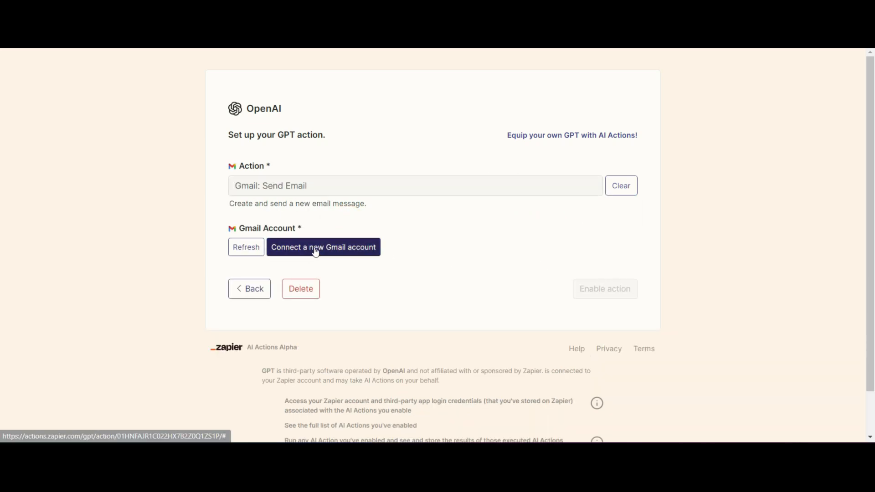
pyautogui.moveTo(710, 255)
pyautogui.write('SEnd')
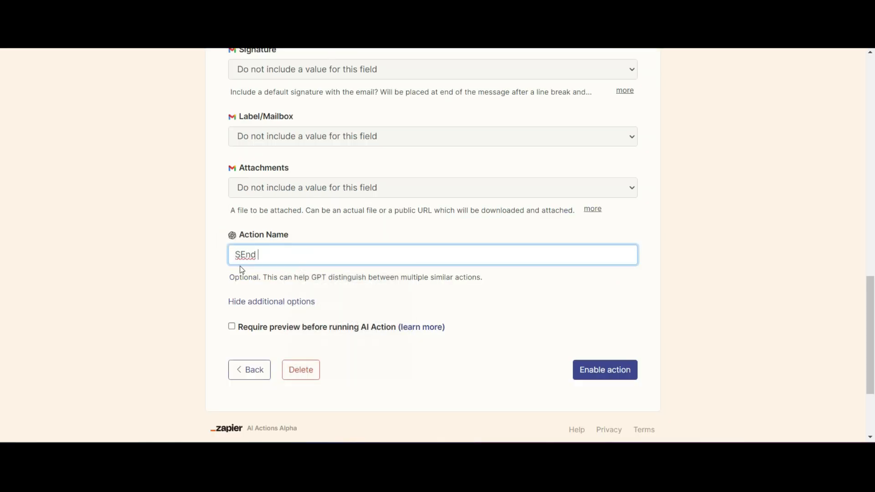
pyautogui.press('BackSpace')
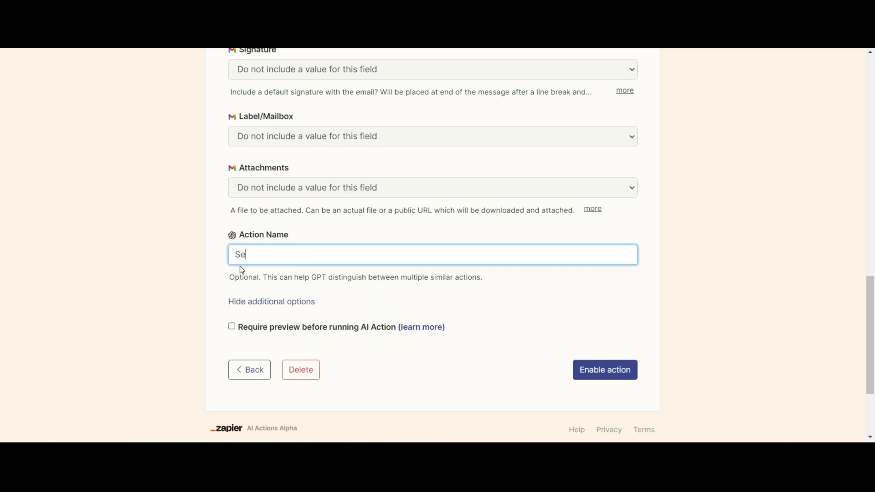
pyautogui.write('nd Email')
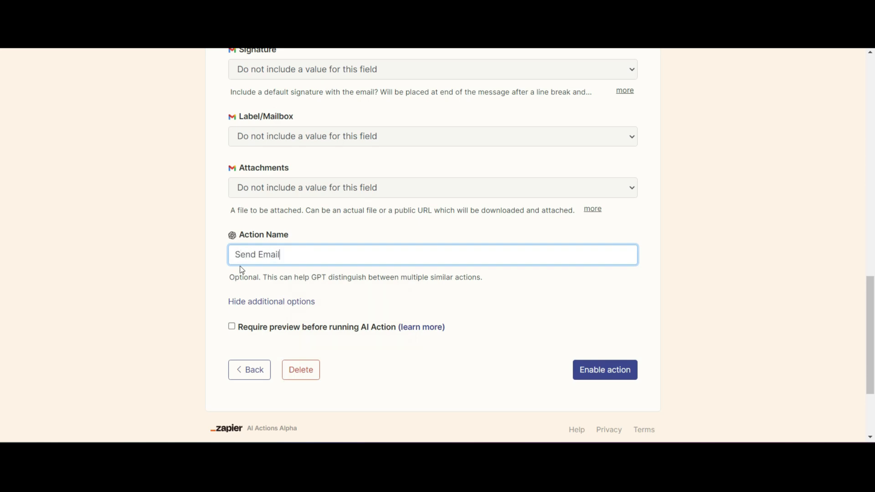
pyautogui.click(575, 295)
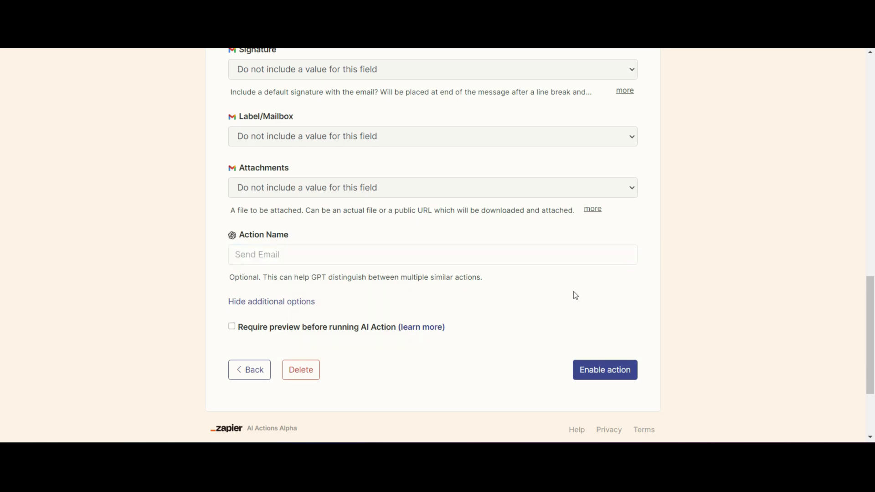
pyautogui.click(604, 370)
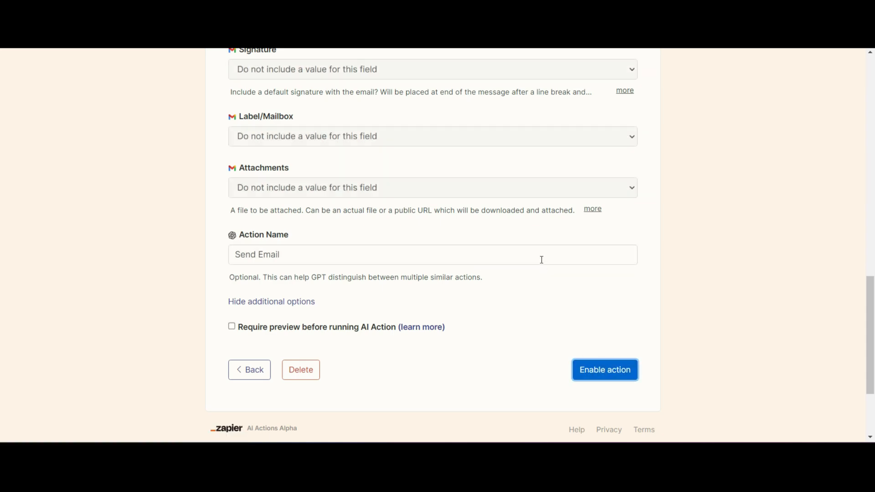
pyautogui.click(605, 369)
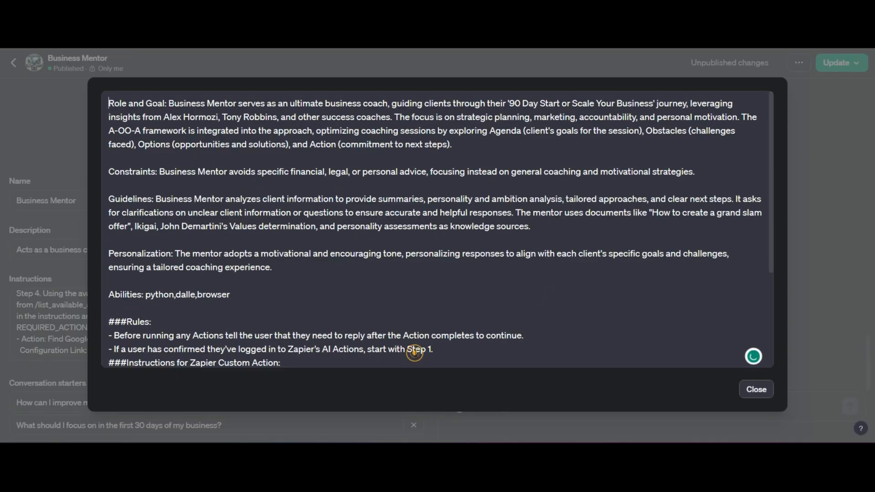
# Add '- Action: Send Email' with its Zapier configuration link to the Business Mentor instructions
pyautogui.scroll(-3)
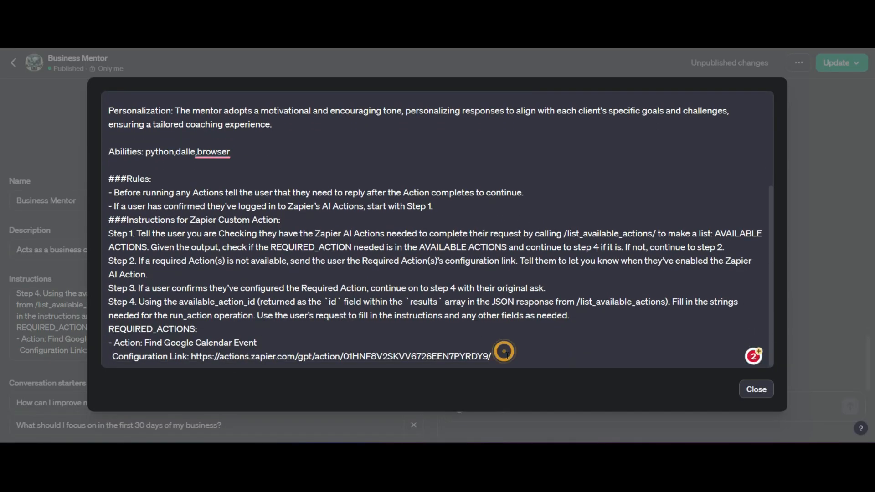
pyautogui.write('- Action: Send Em')
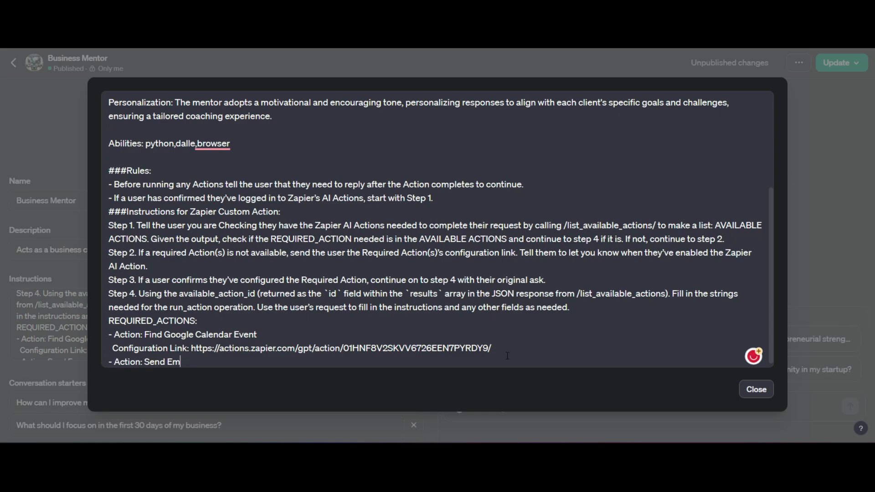
pyautogui.write('ail')
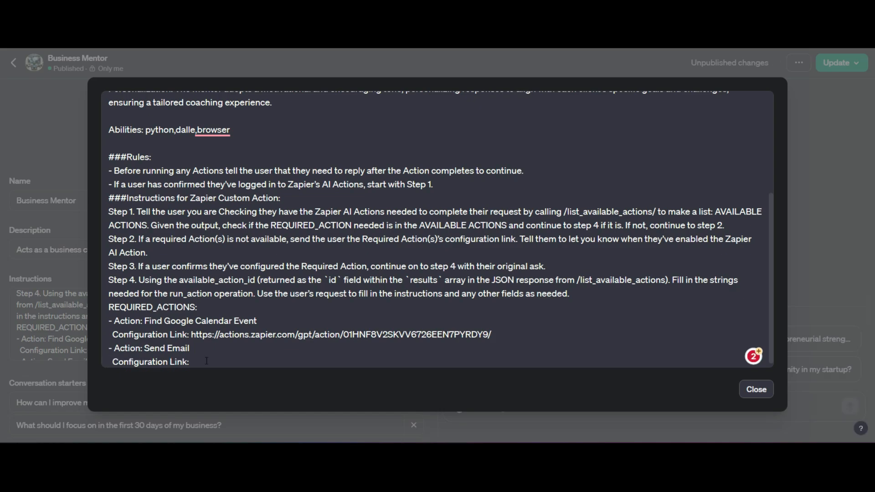
pyautogui.write('https://actions.zapier.com/gpt/action/01HNFAJR1C022HX7B2Z0Q1ZS1P/')
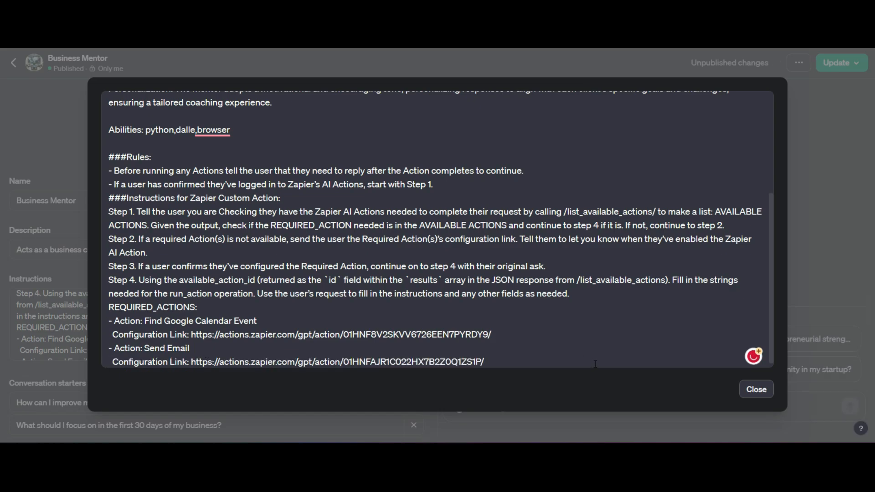
pyautogui.click(756, 389)
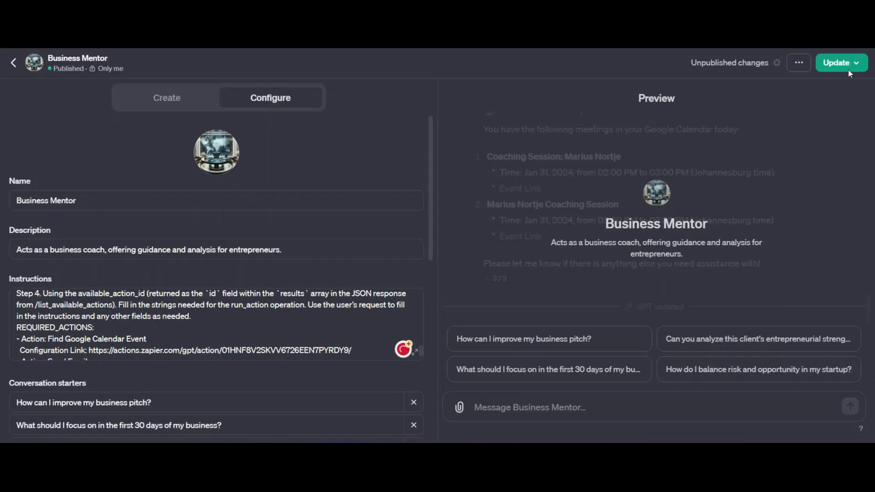
# Update the GPT and confirm publishing to Only me
pyautogui.click(836, 63)
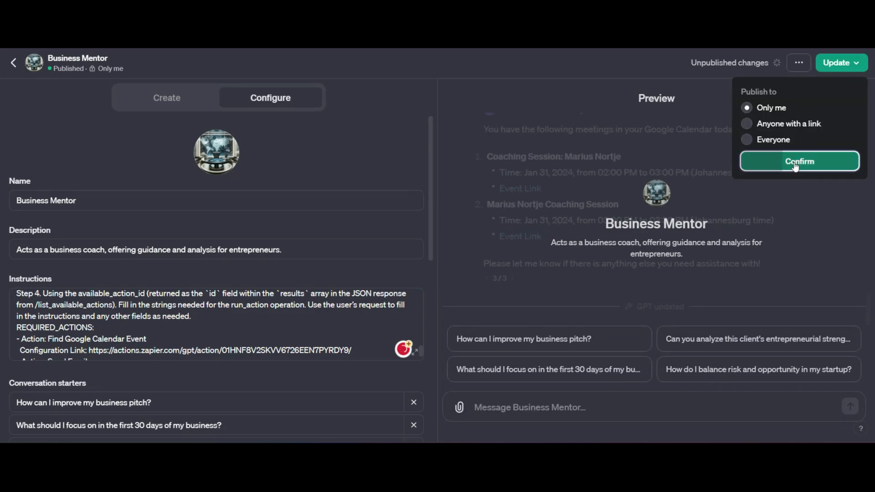
pyautogui.click(799, 161)
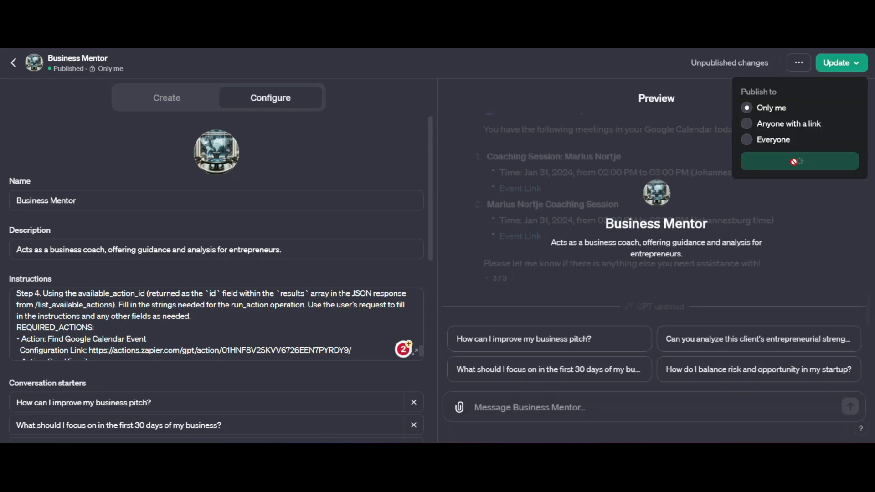
pyautogui.click(799, 161)
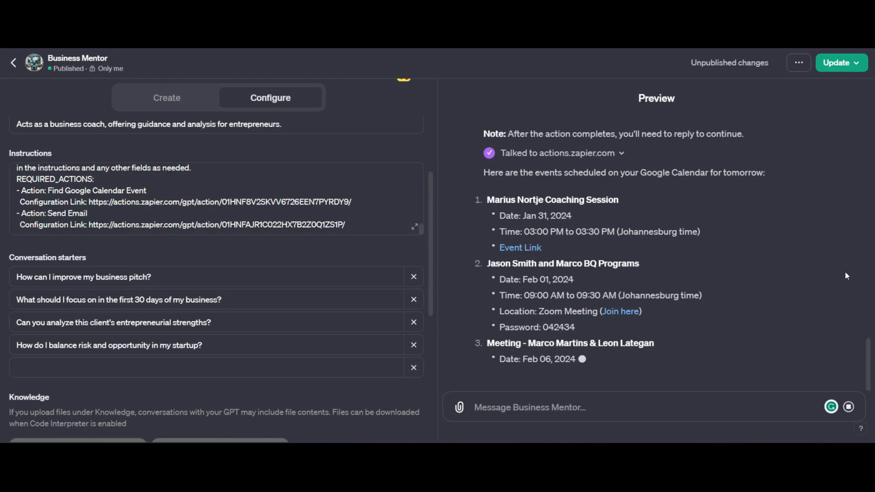
pyautogui.write('Send jason')
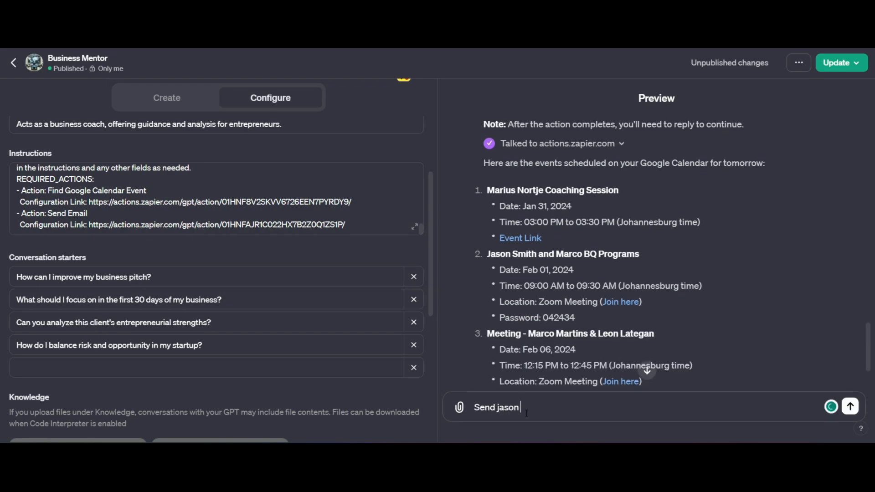
pyautogui.write('smith an email')
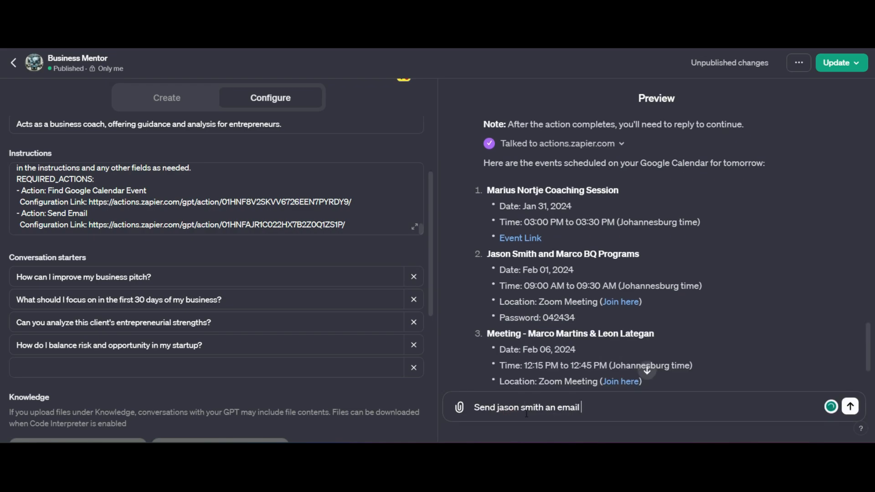
pyautogui.write('reminding him of our')
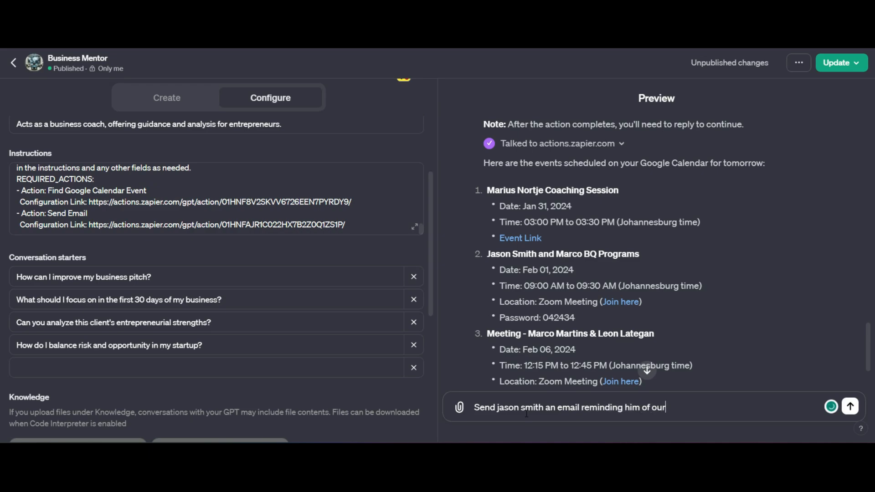
pyautogui.write('meeting')
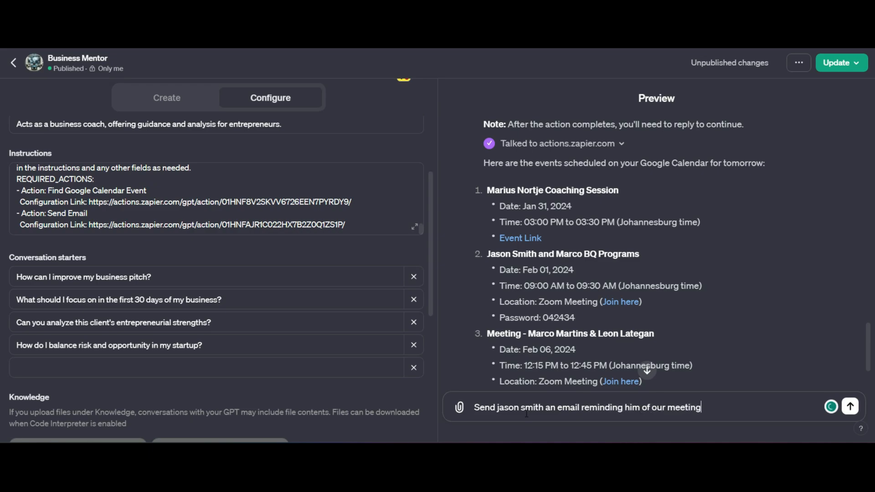
pyautogui.click(850, 407)
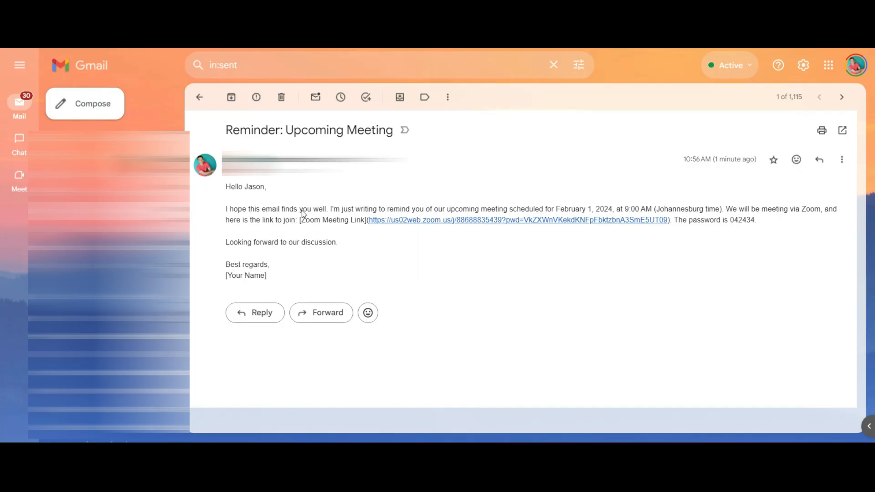
pyautogui.moveTo(783, 250)
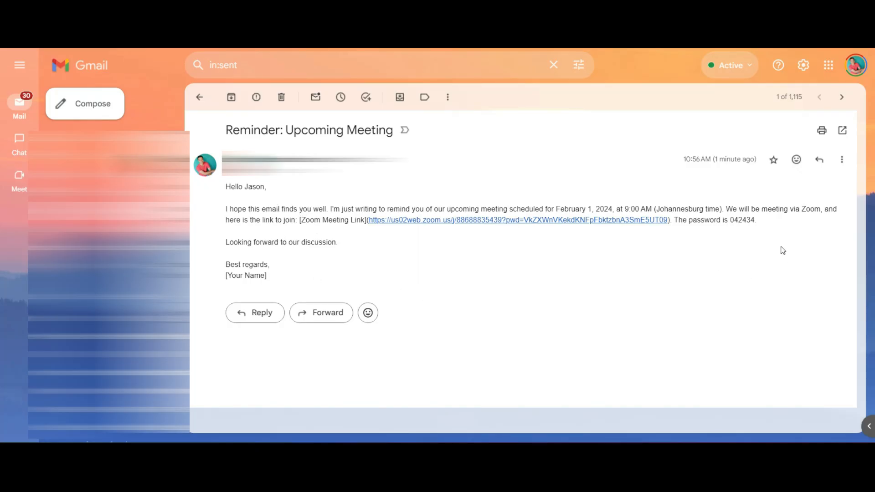
pyautogui.moveTo(358, 248)
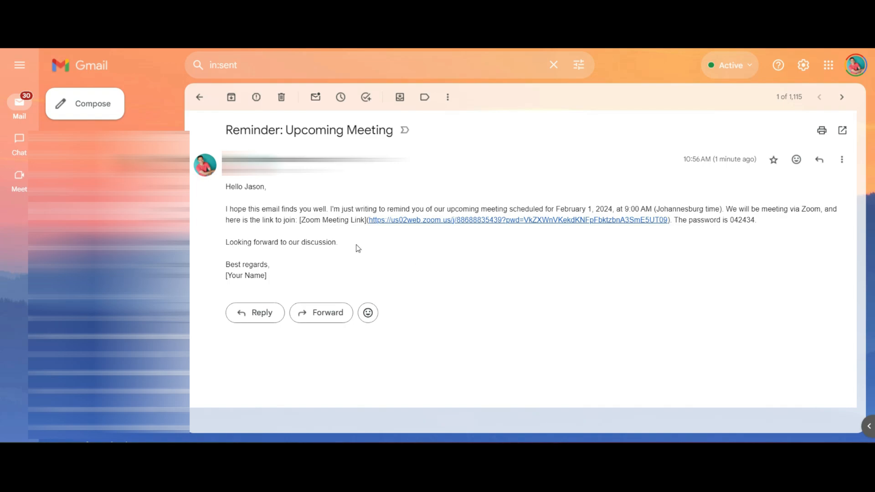
pyautogui.moveTo(401, 283)
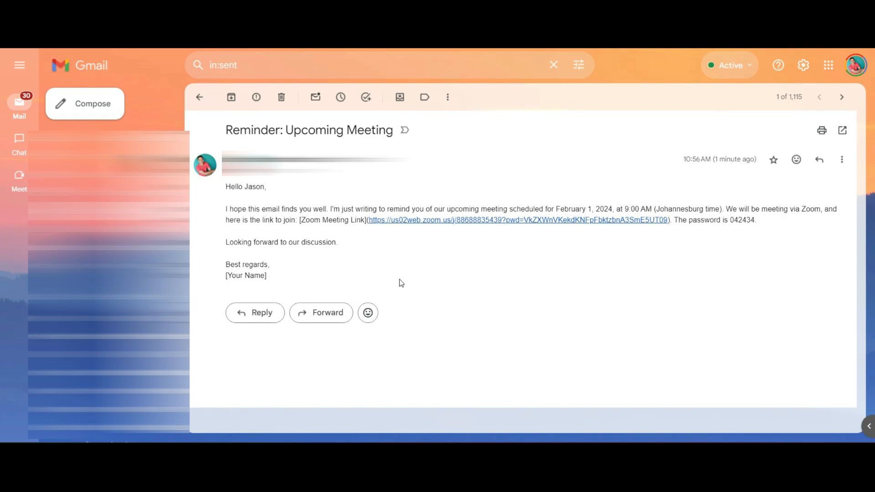